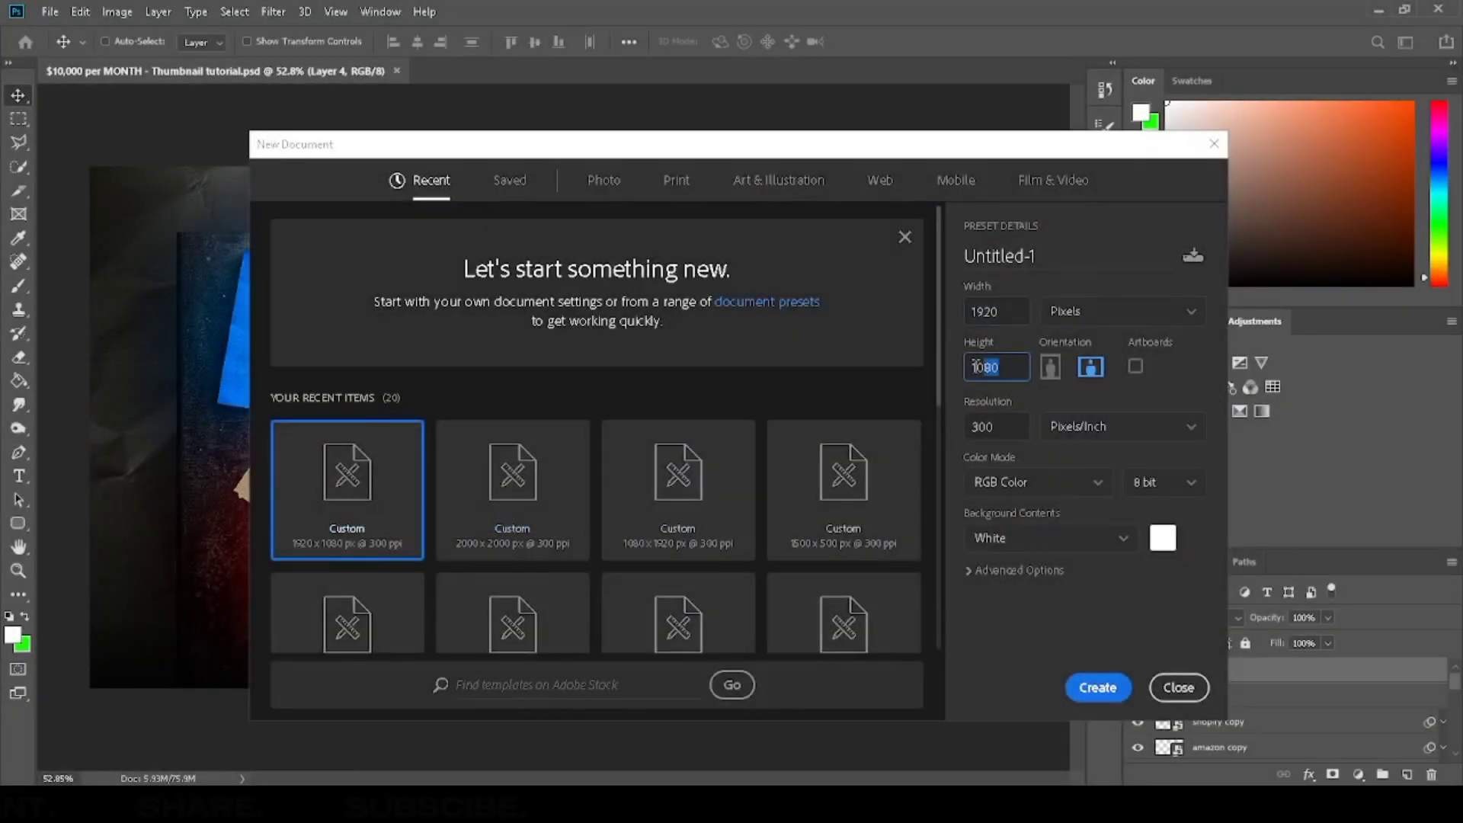
Create a 1920×1080, 300 ppi document and embed the crumpled paper texture across it.
{"action": "left_click", "coordinate": [1177, 687]}
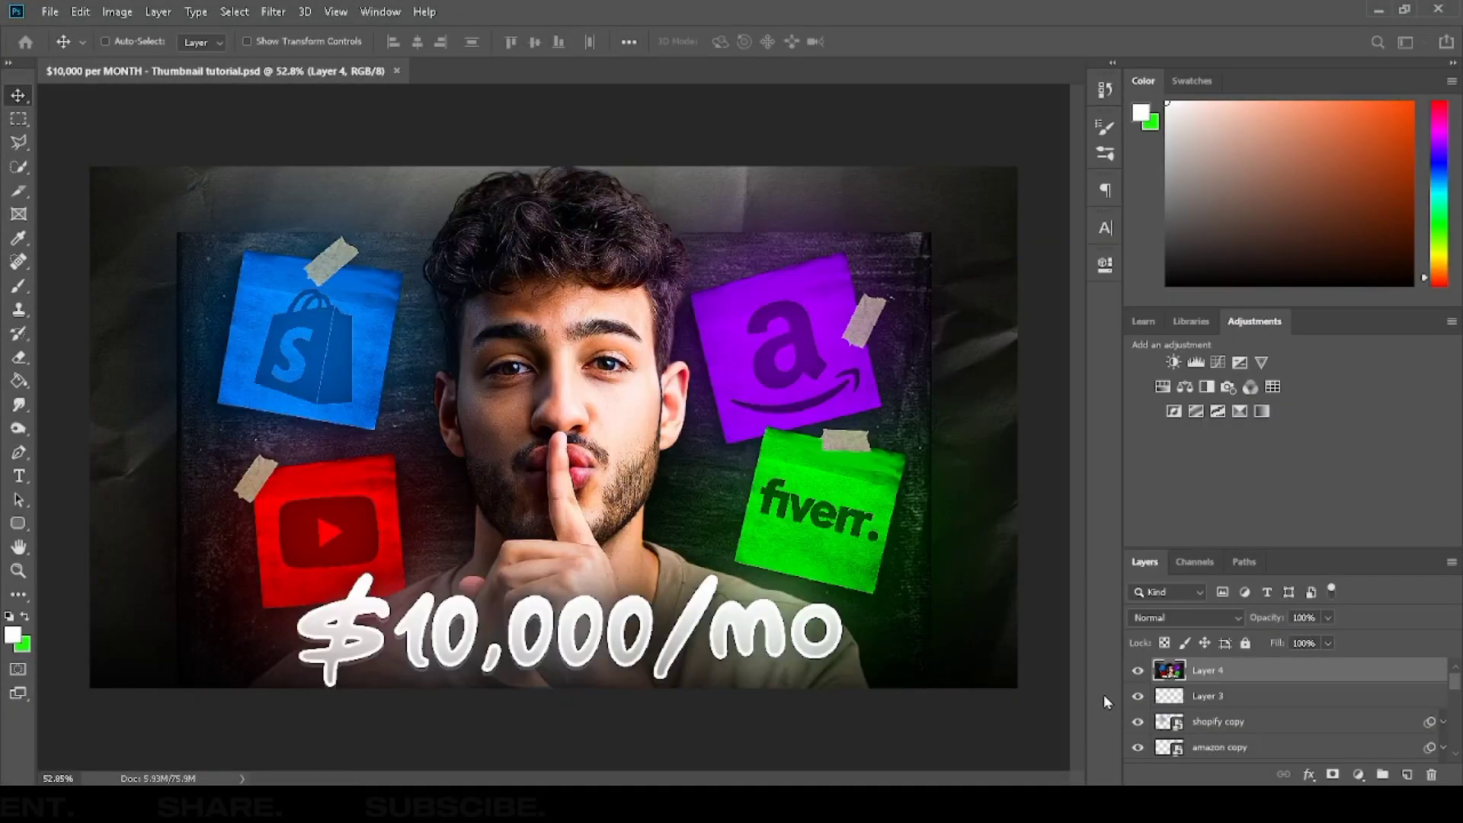
{"action": "left_click", "coordinate": [49, 11]}
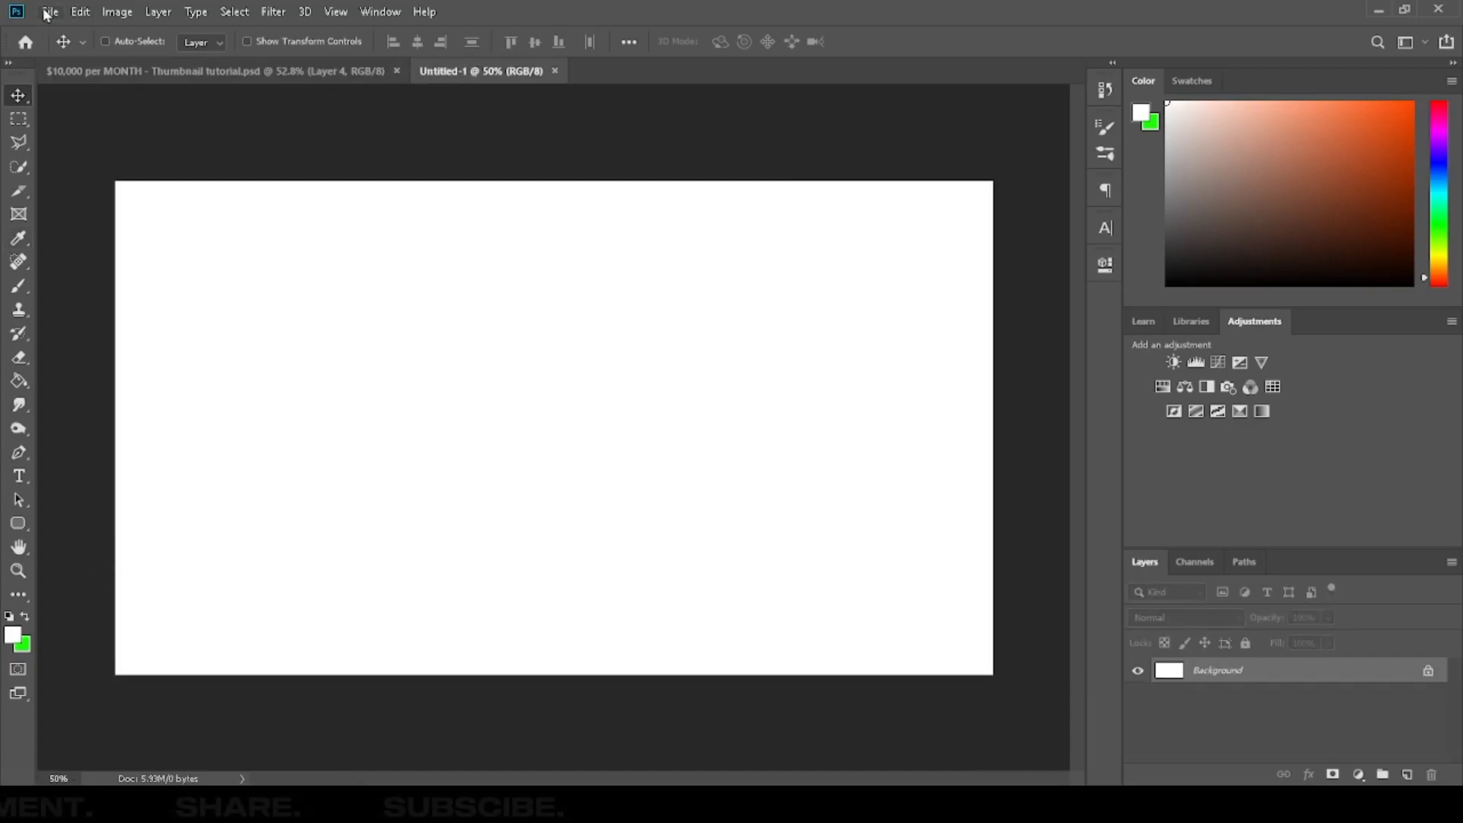
{"action": "left_click", "coordinate": [50, 11]}
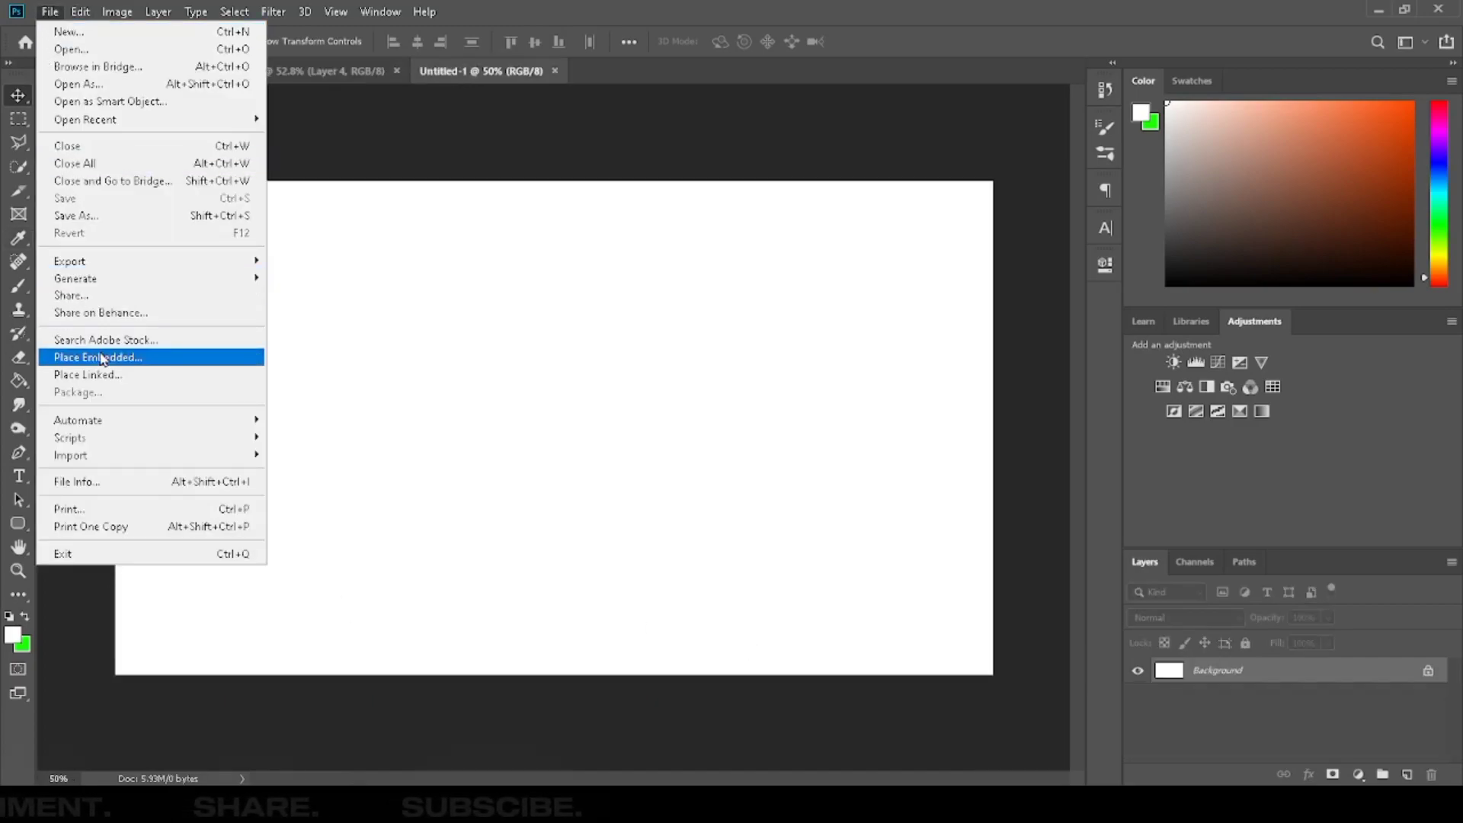
{"action": "left_click", "coordinate": [98, 357]}
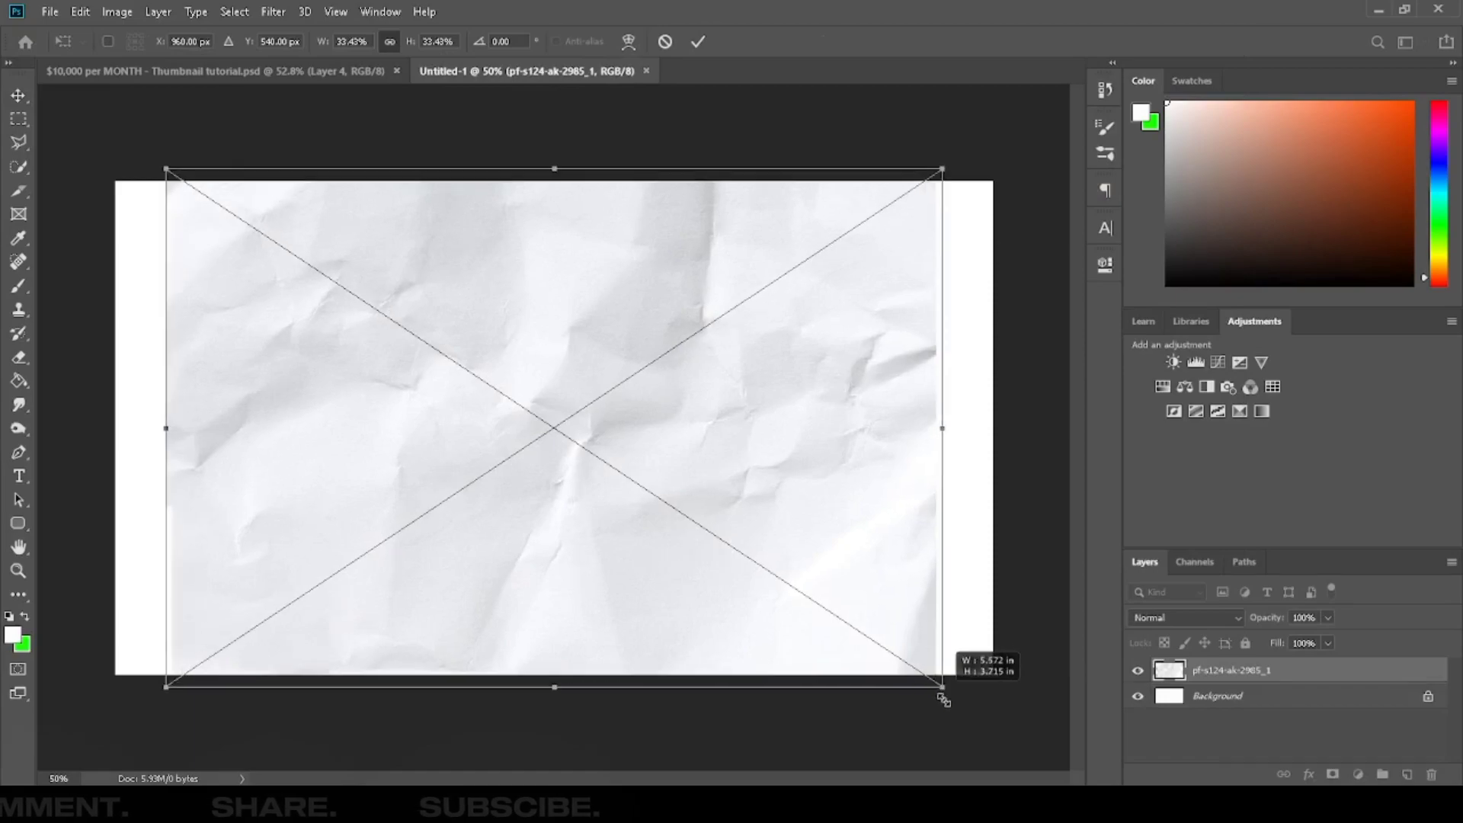
{"action": "left_click", "coordinate": [697, 41]}
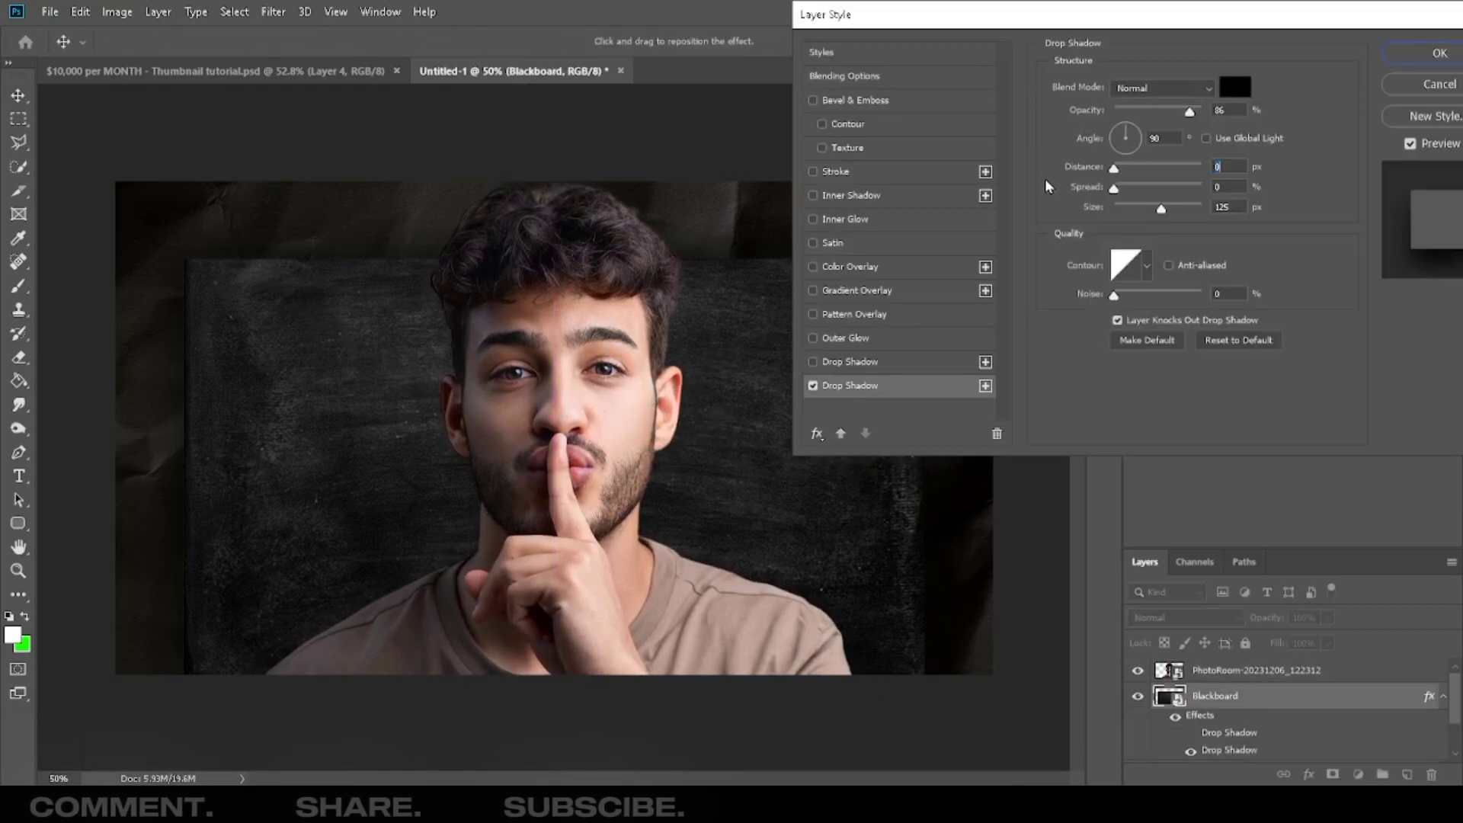
Adjust the drop shadow distance and edit the man's drop shadow settings.
{"action": "triple_click", "coordinate": [1224, 109]}
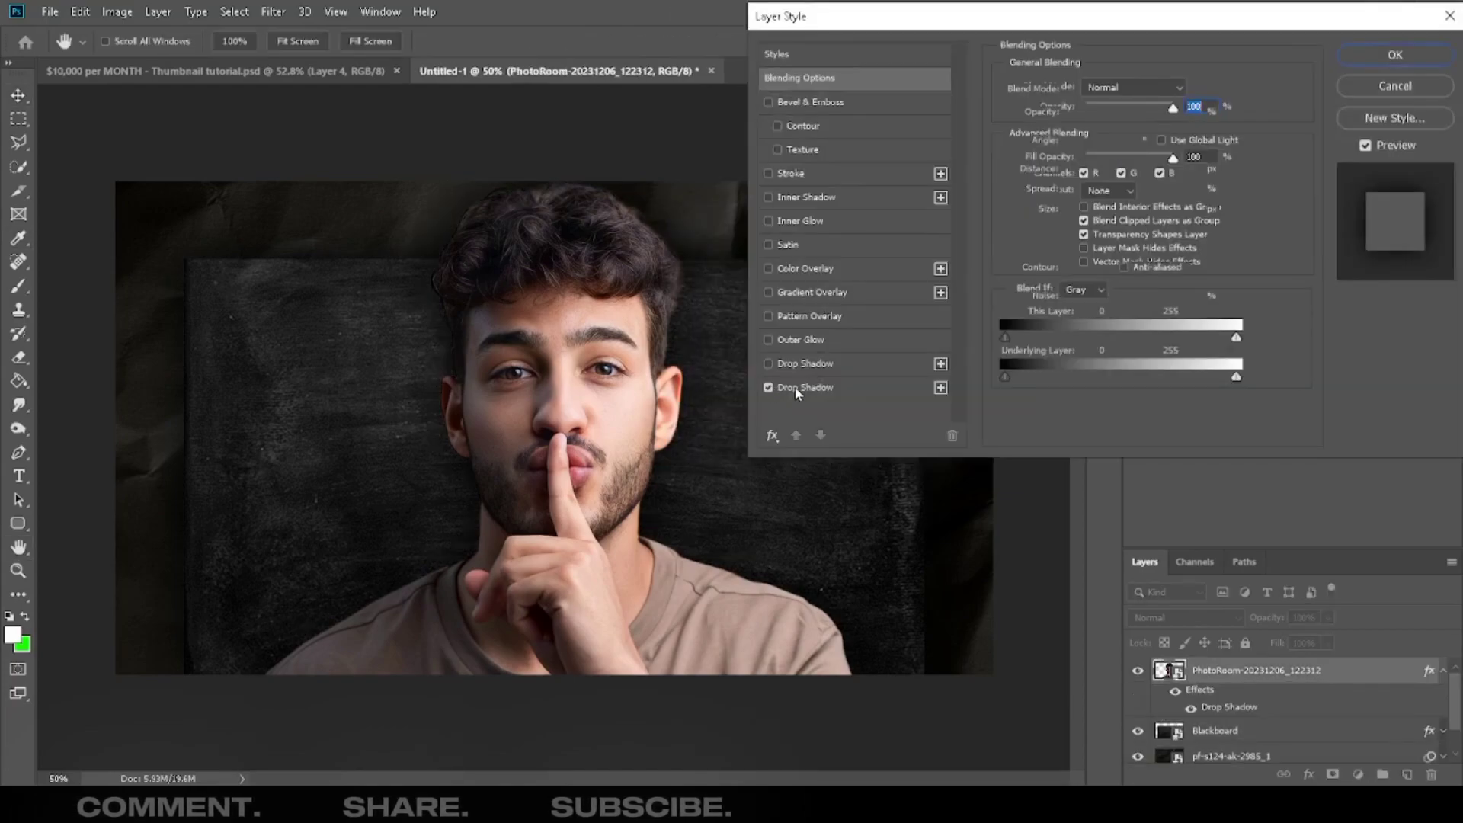
{"action": "left_click", "coordinate": [805, 387]}
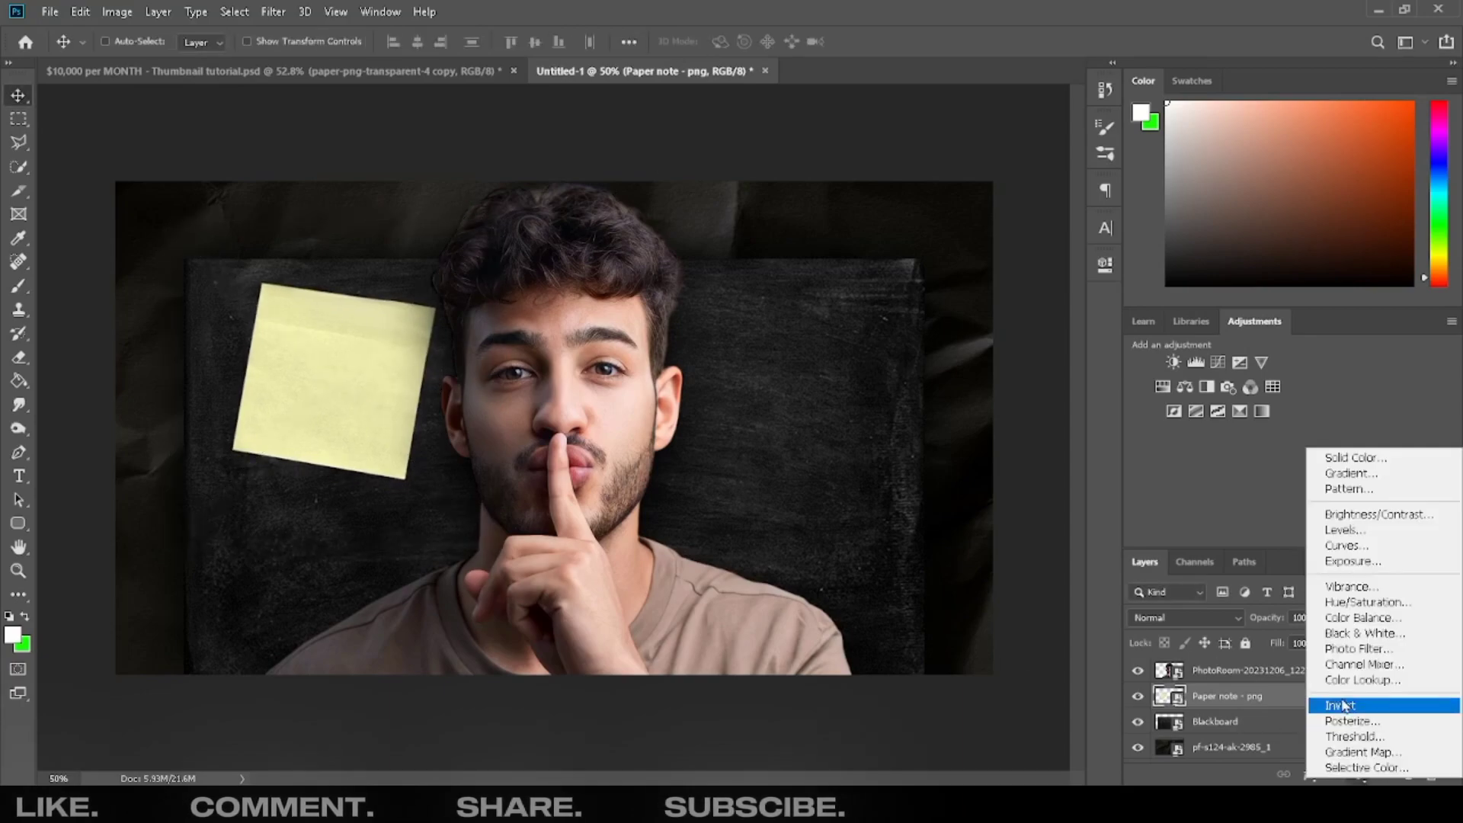
Recolour the sticky note blue with a gradient map and darken the Shopify logo.
{"action": "left_click", "coordinate": [1363, 752]}
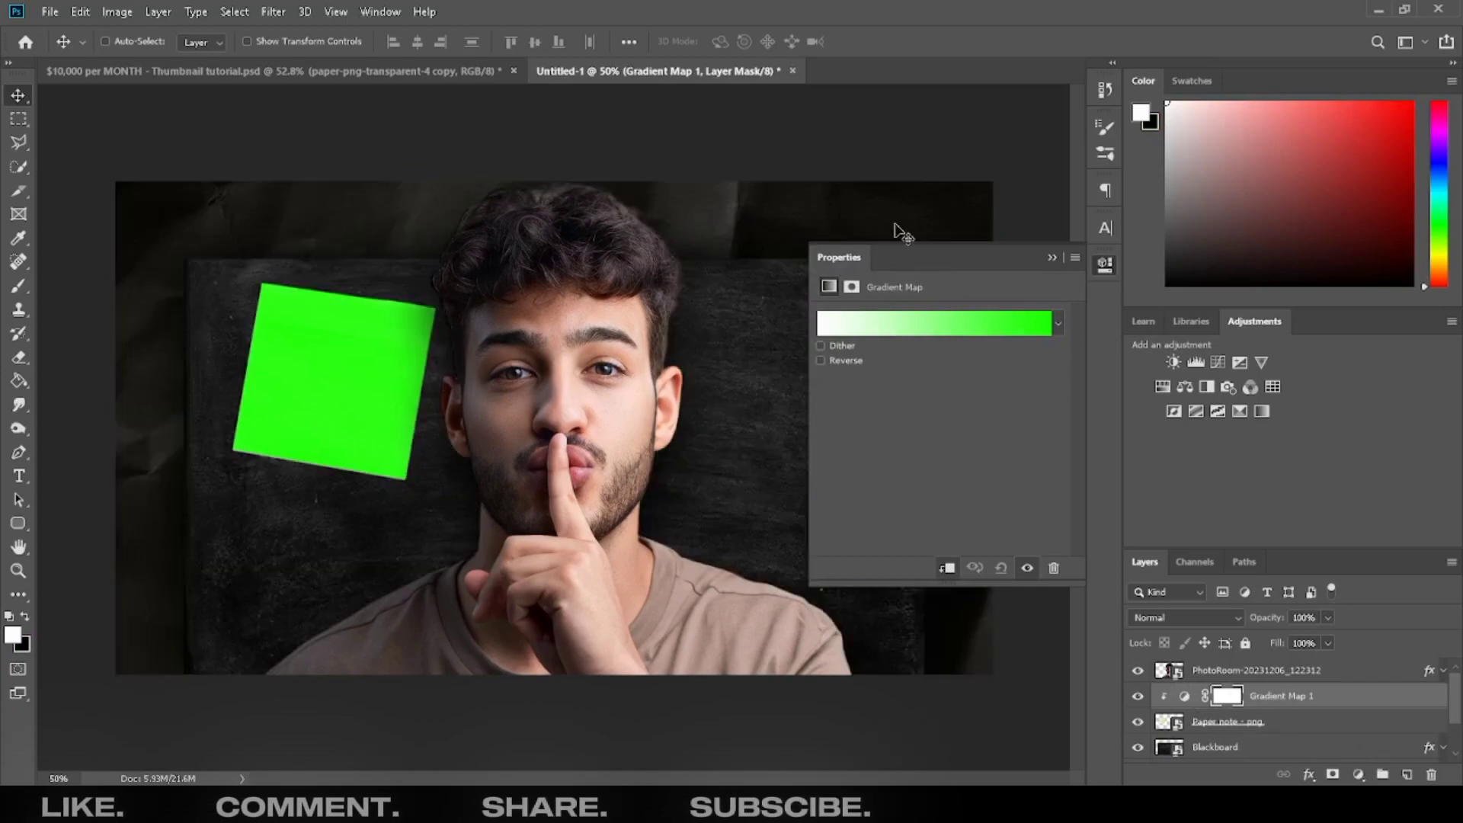
{"action": "left_click", "coordinate": [932, 323]}
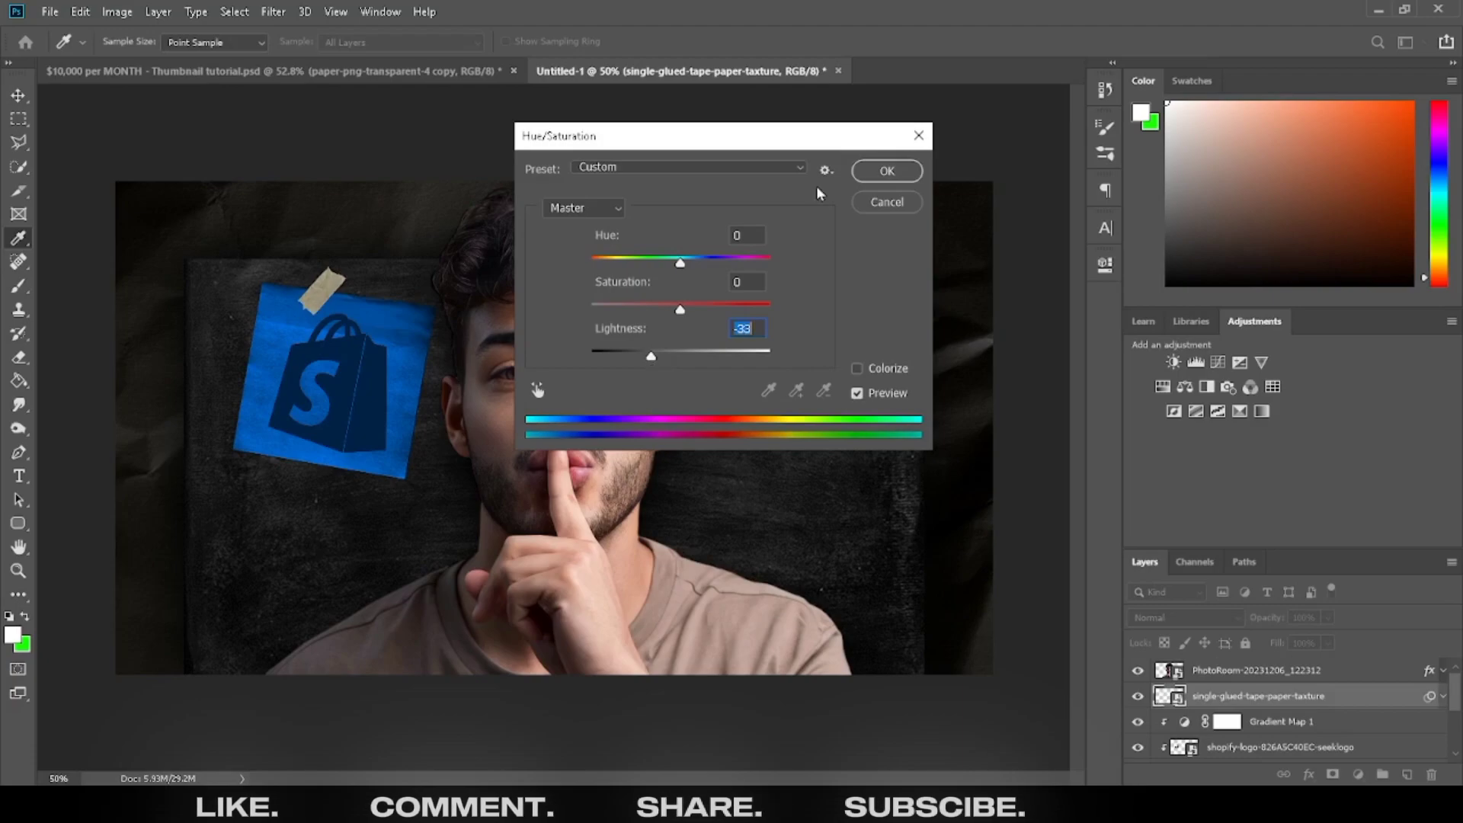
{"action": "left_click", "coordinate": [884, 171]}
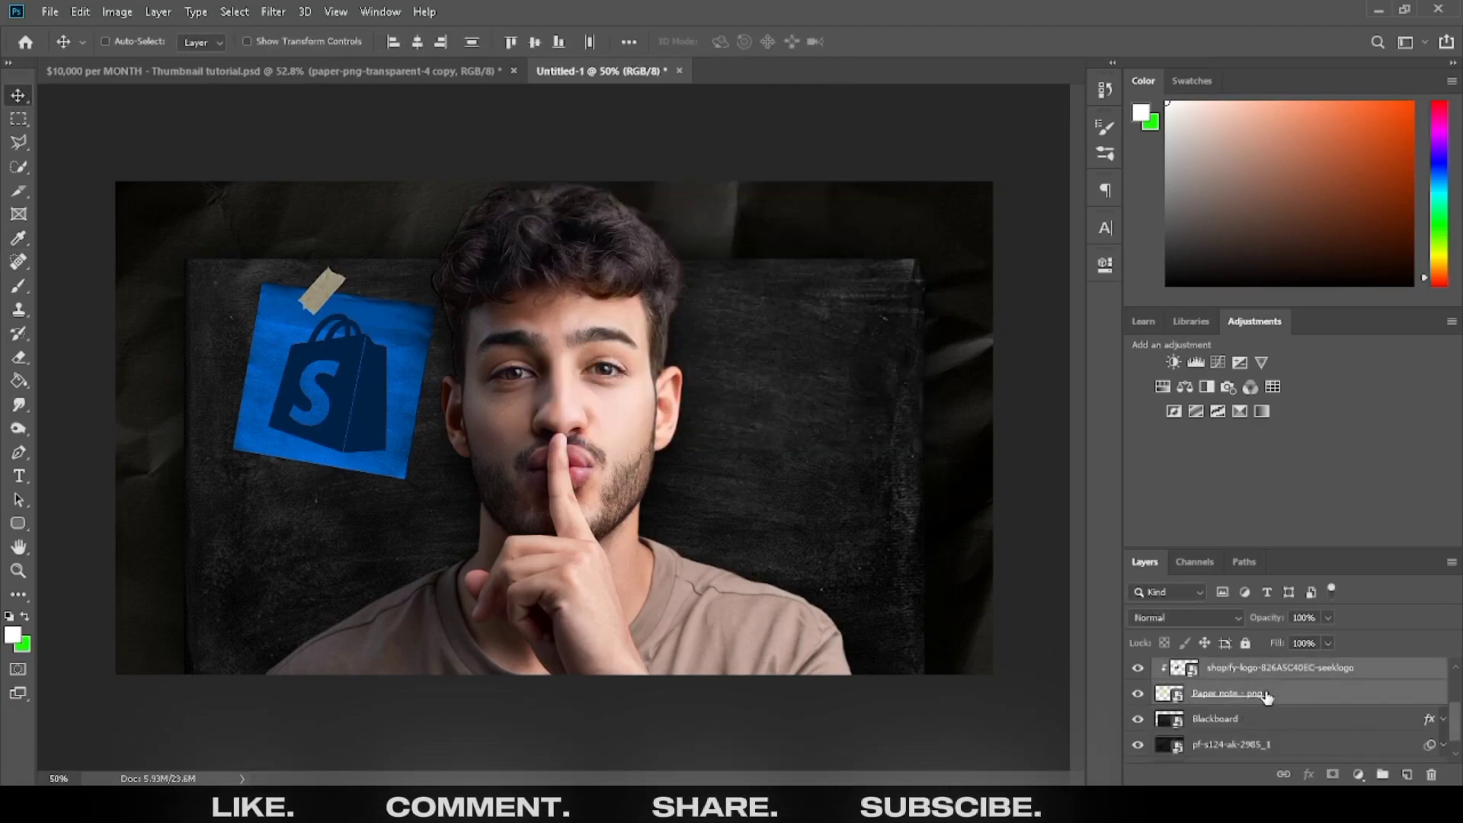
Give the grouped Shopify note a drop shadow through its layer style.
{"action": "left_click", "coordinate": [1136, 693]}
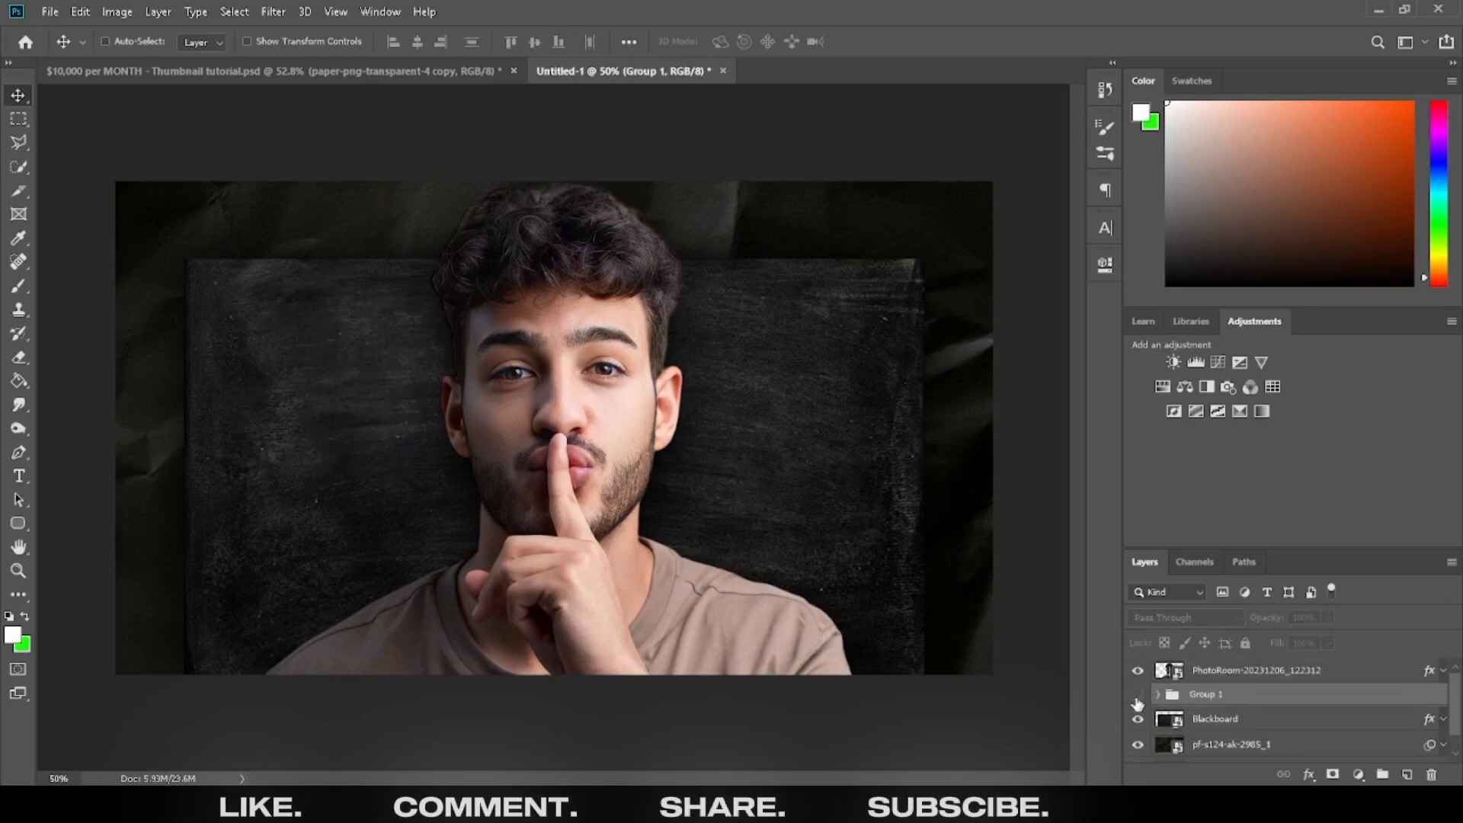
{"action": "double_click", "coordinate": [1204, 693]}
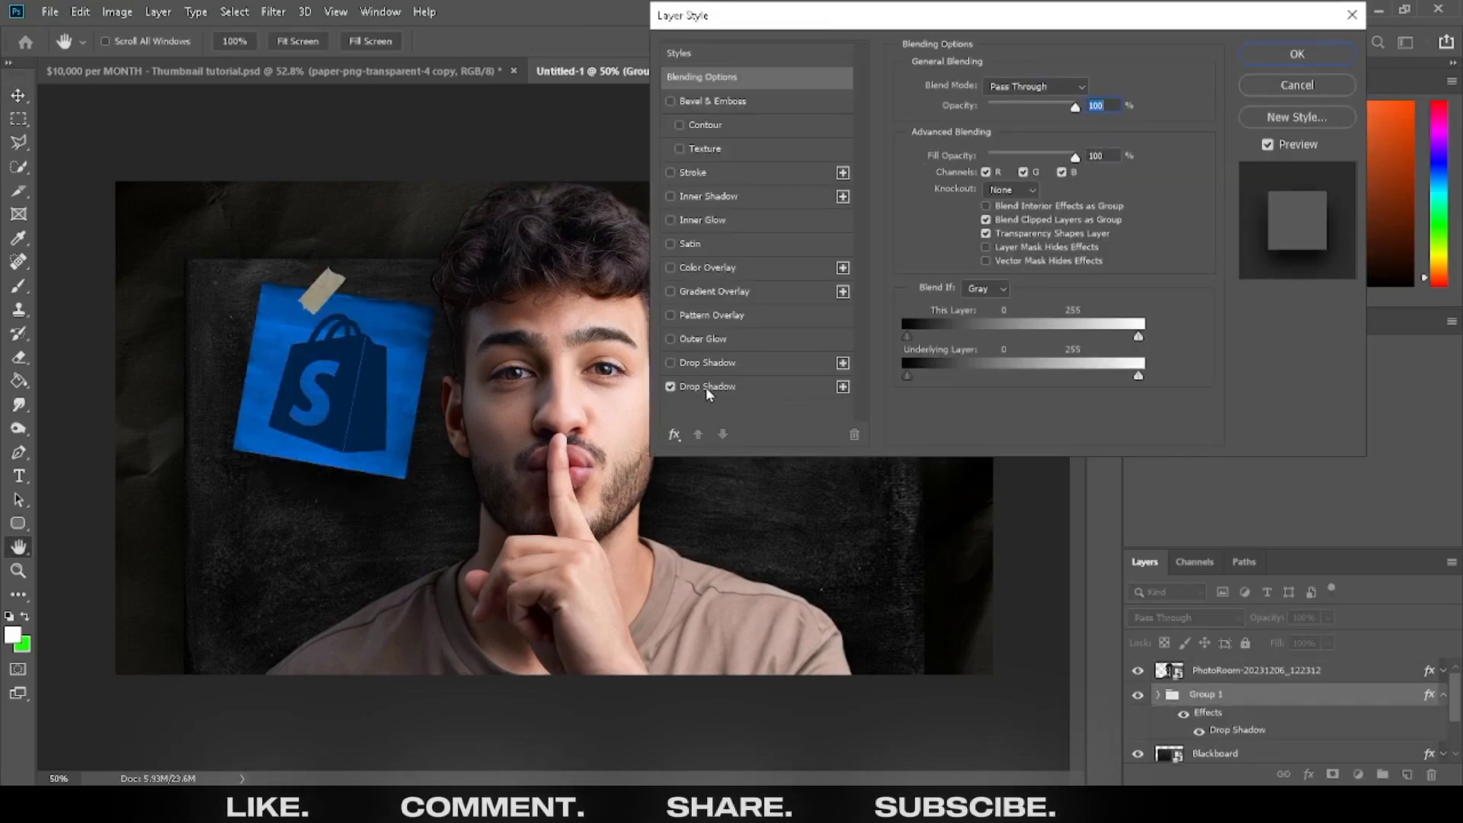
{"action": "left_click", "coordinate": [706, 386]}
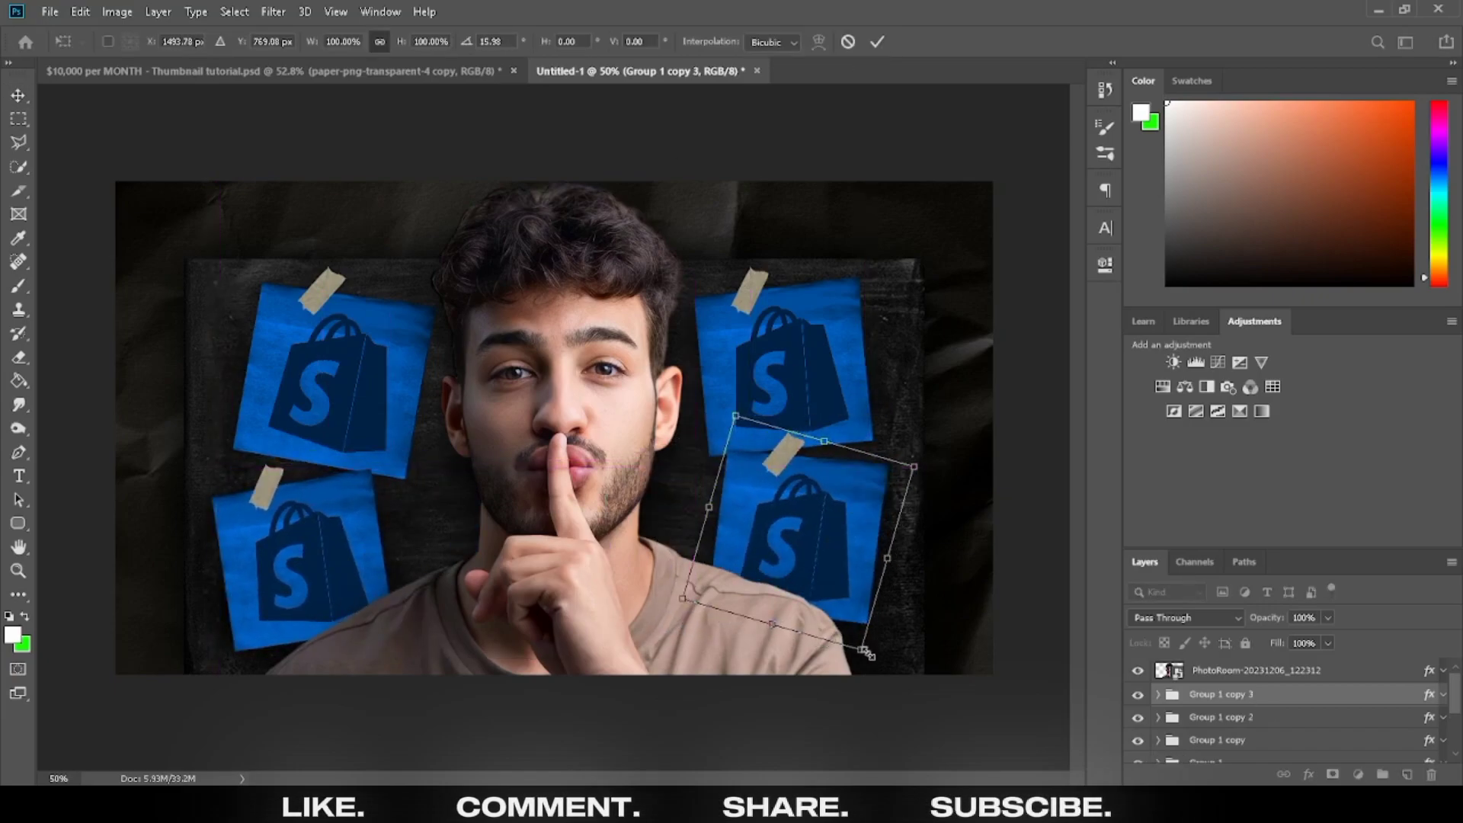
Place the fourth note copy, resize its Fiverr logo and recolour its gradient bright green.
{"action": "left_click", "coordinate": [875, 41]}
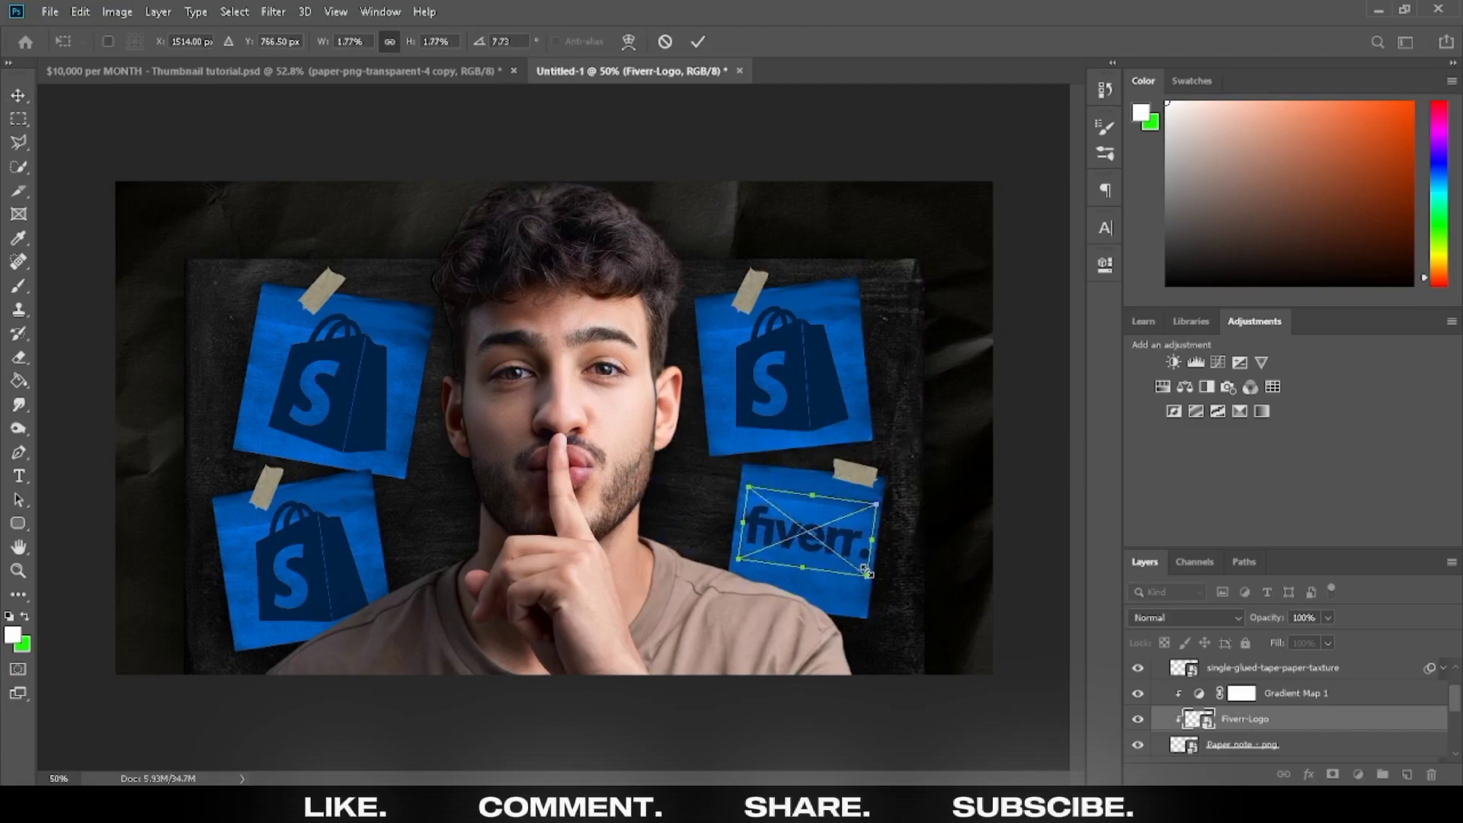
{"action": "left_click", "coordinate": [1241, 692]}
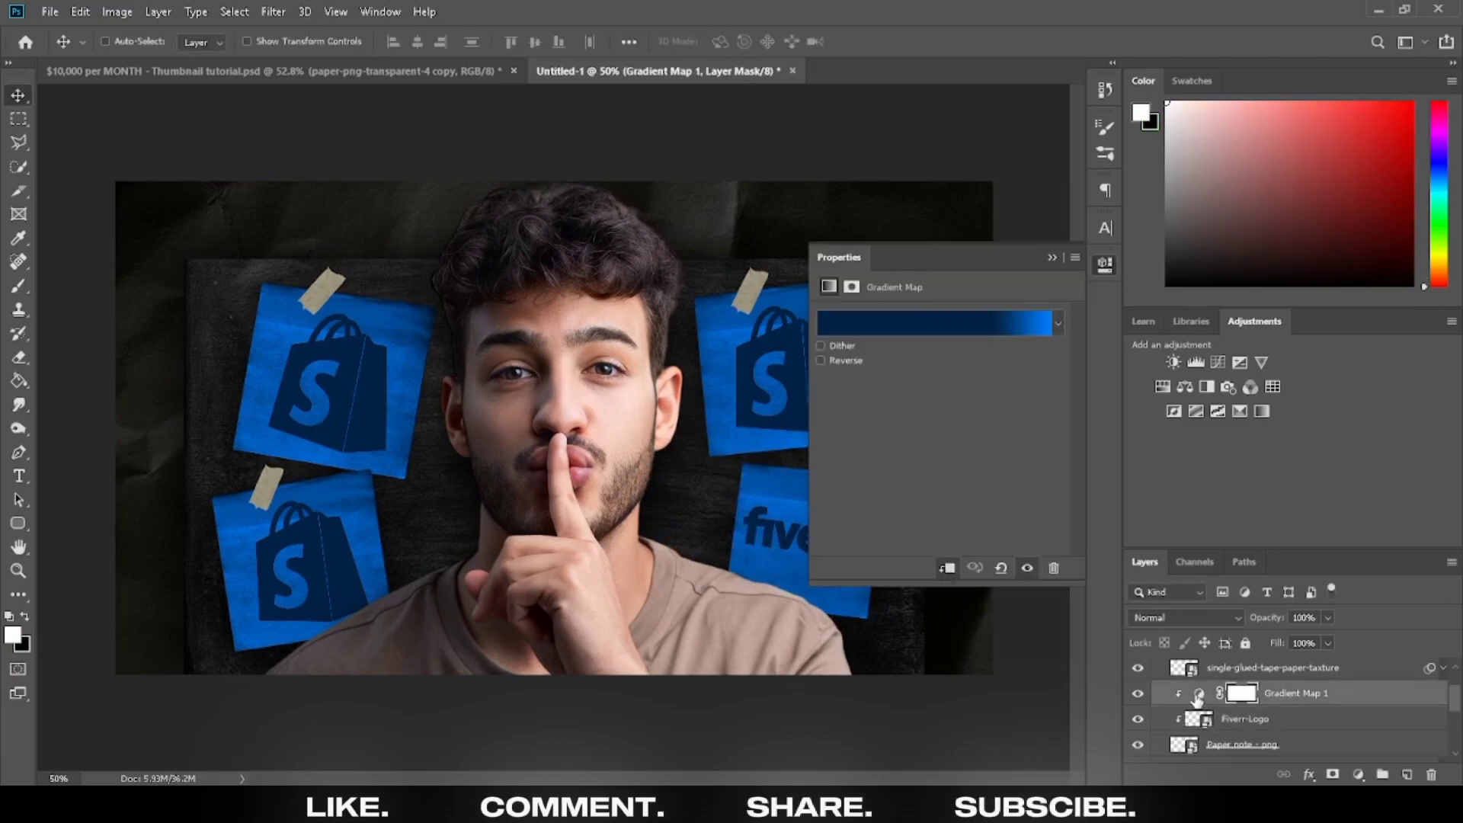
{"action": "left_click", "coordinate": [933, 321]}
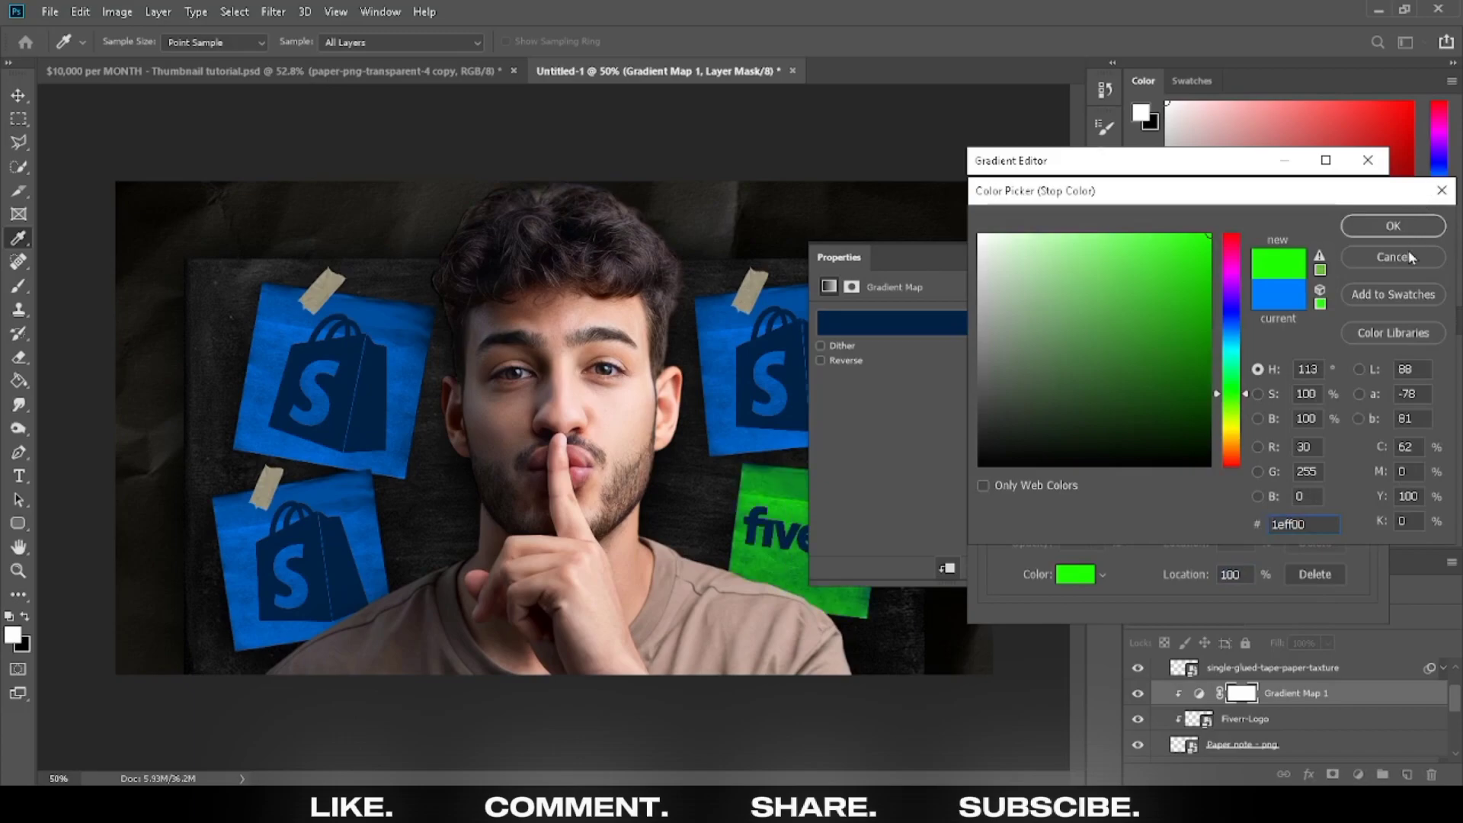
{"action": "left_click", "coordinate": [1391, 225]}
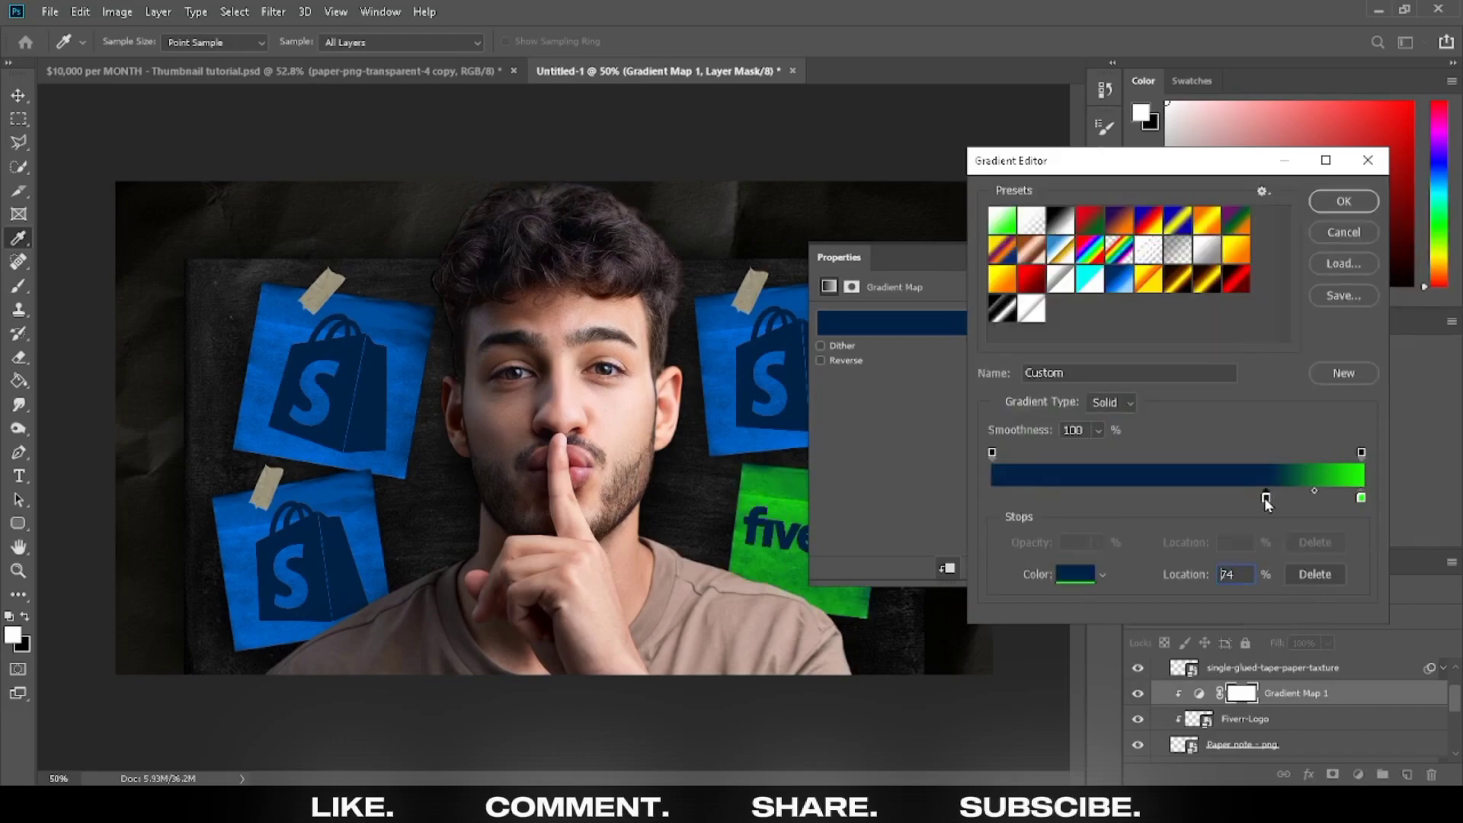
{"action": "left_click", "coordinate": [1071, 573]}
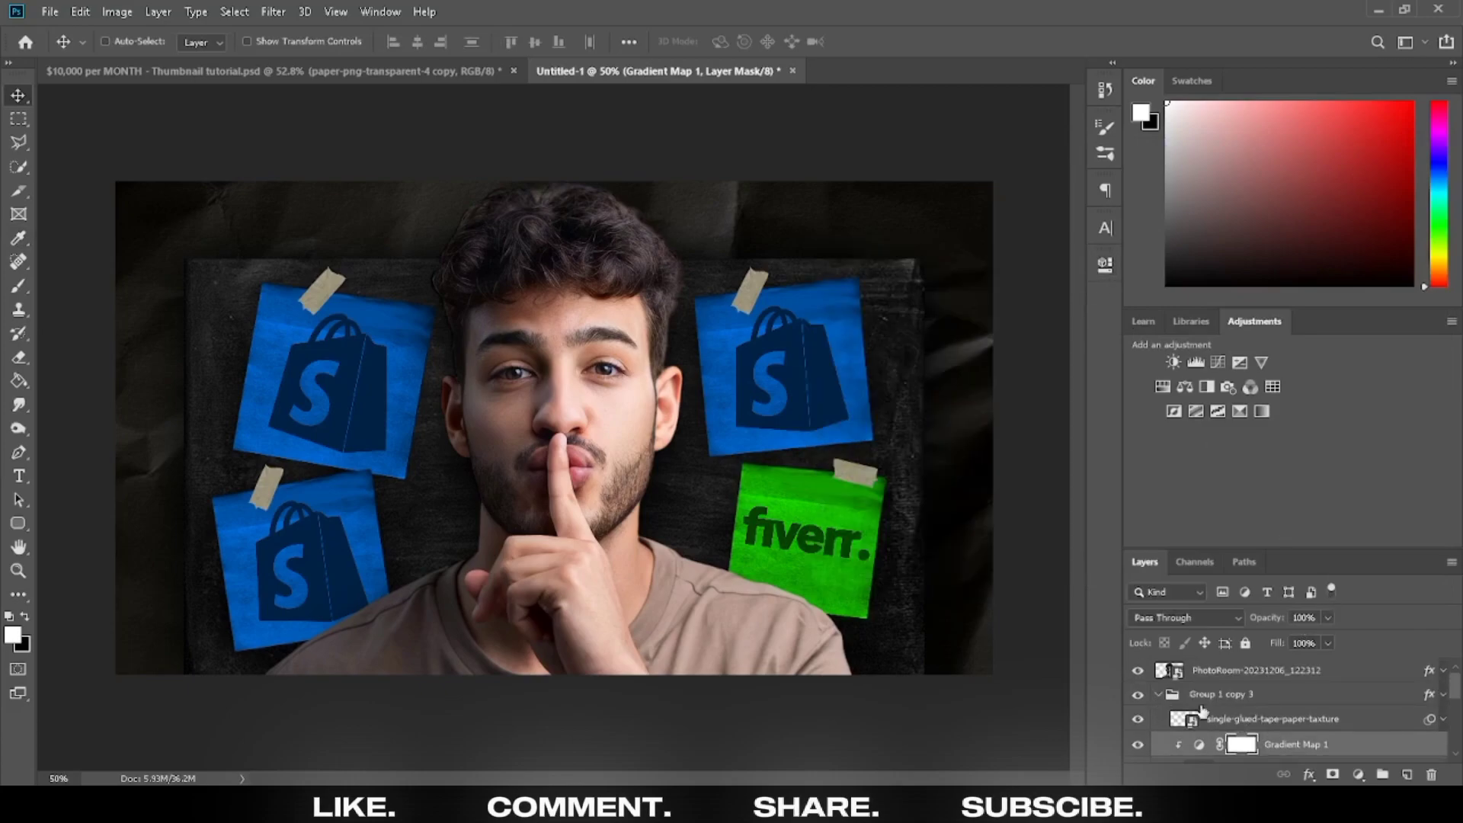
Place and position the YouTube logo on another note copy.
{"action": "double_click", "coordinate": [1243, 743]}
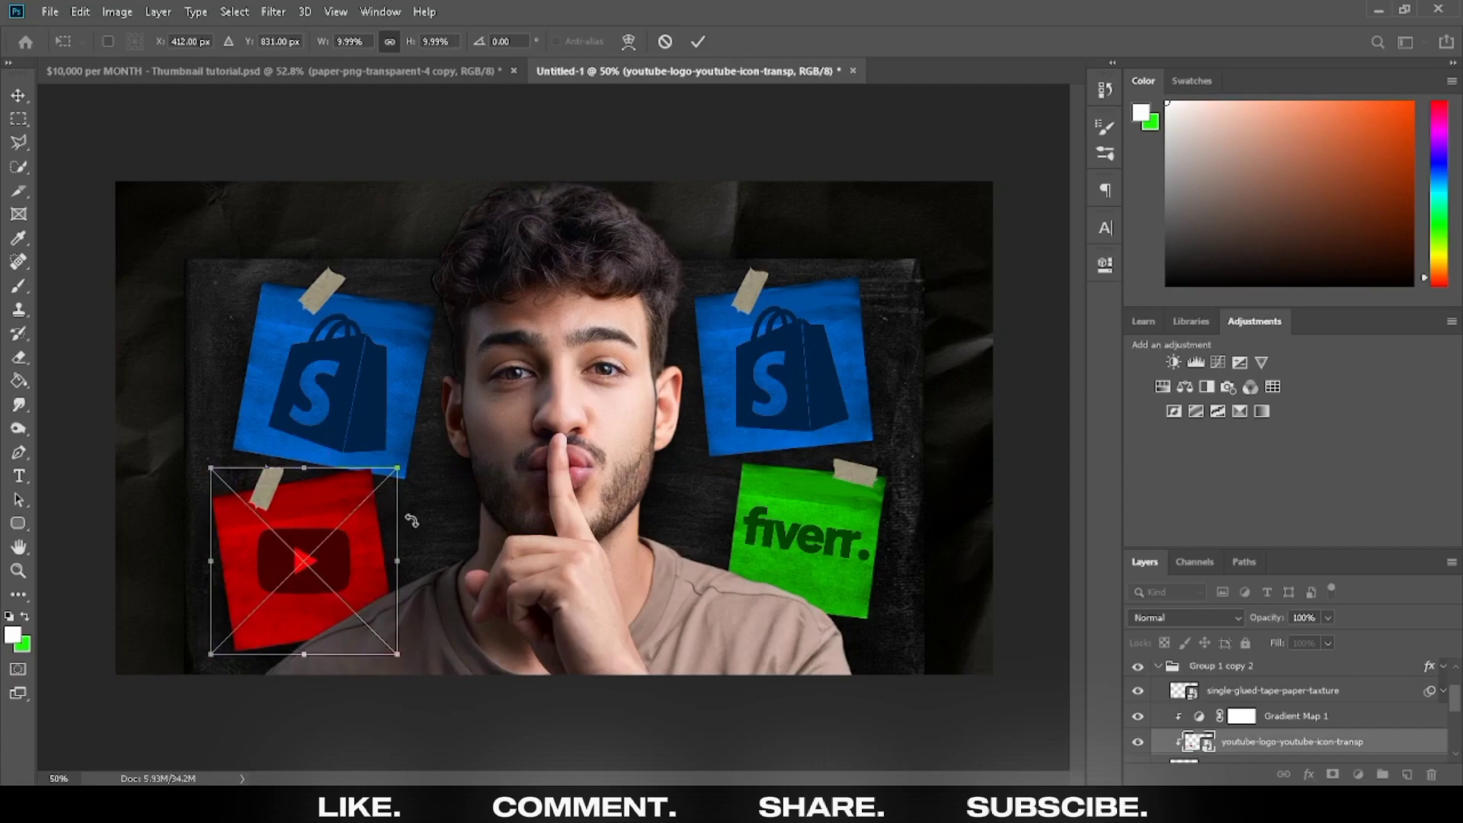
{"action": "left_click", "coordinate": [695, 41]}
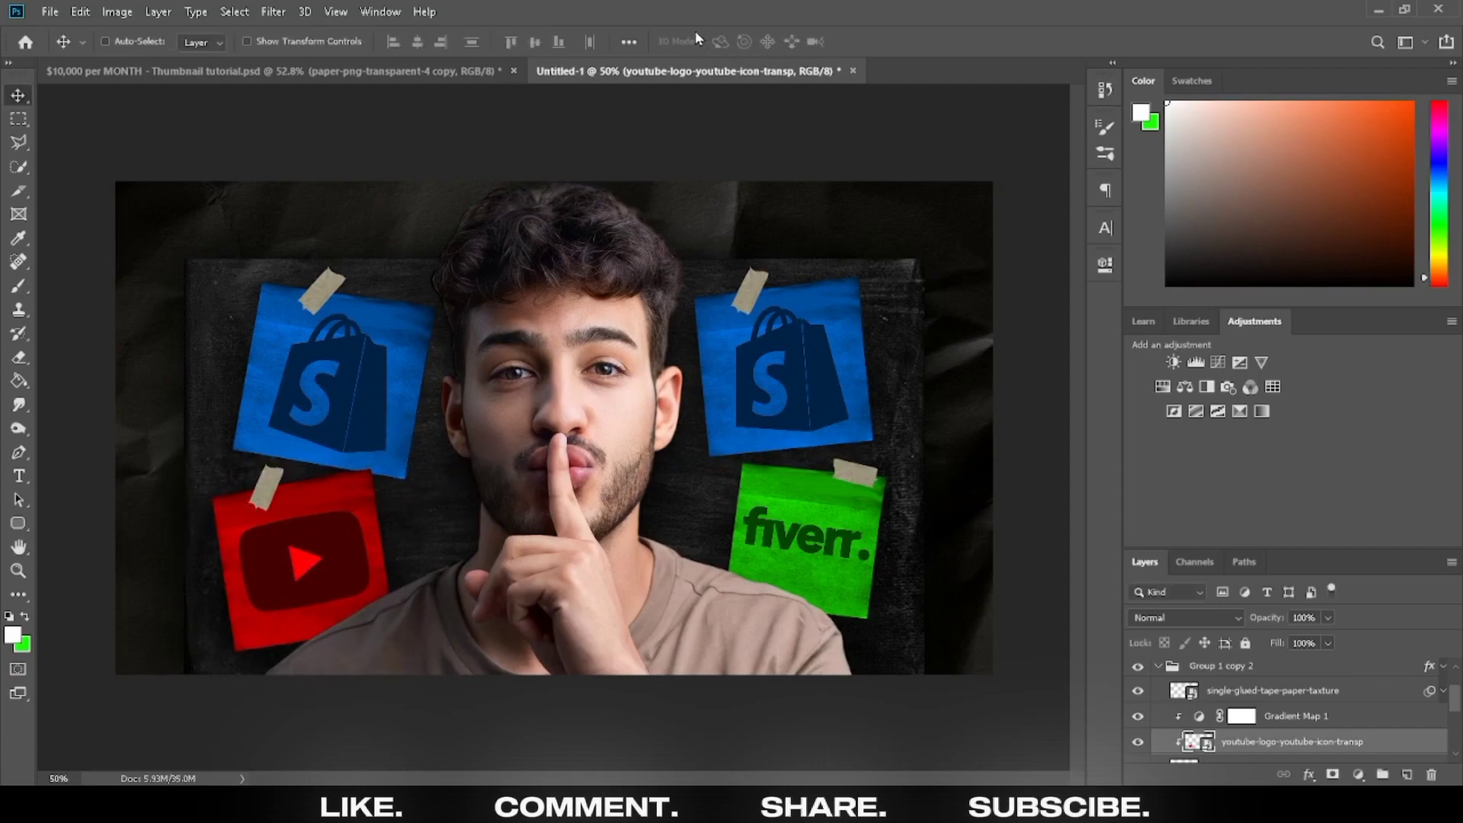
{"action": "left_click", "coordinate": [1271, 689]}
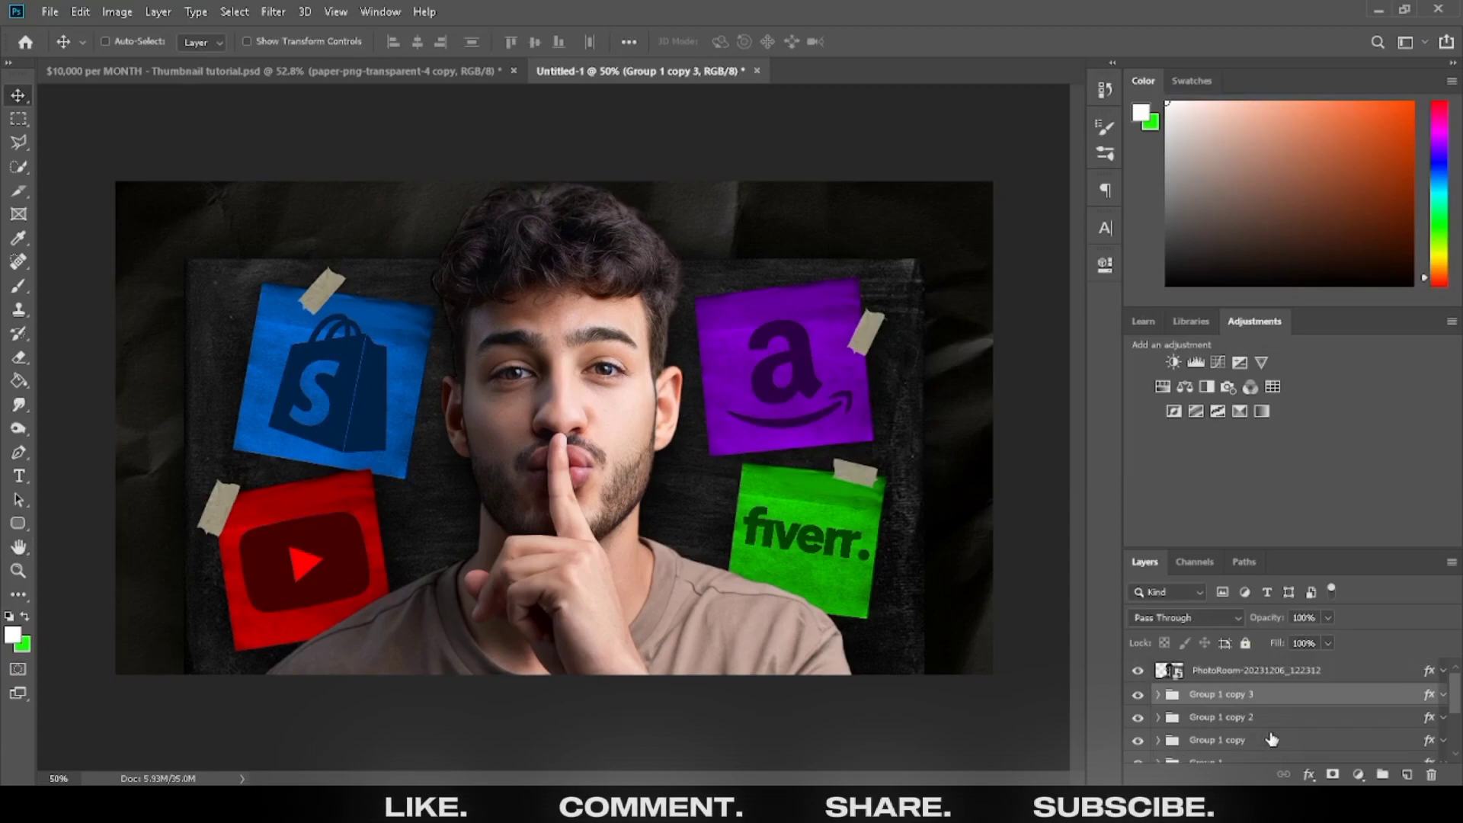
Merge the duplicated note groups into one Screen-blended layer and start the Gaussian blur.
{"action": "scroll", "scroll_direction": "down", "scroll_amount": 3}
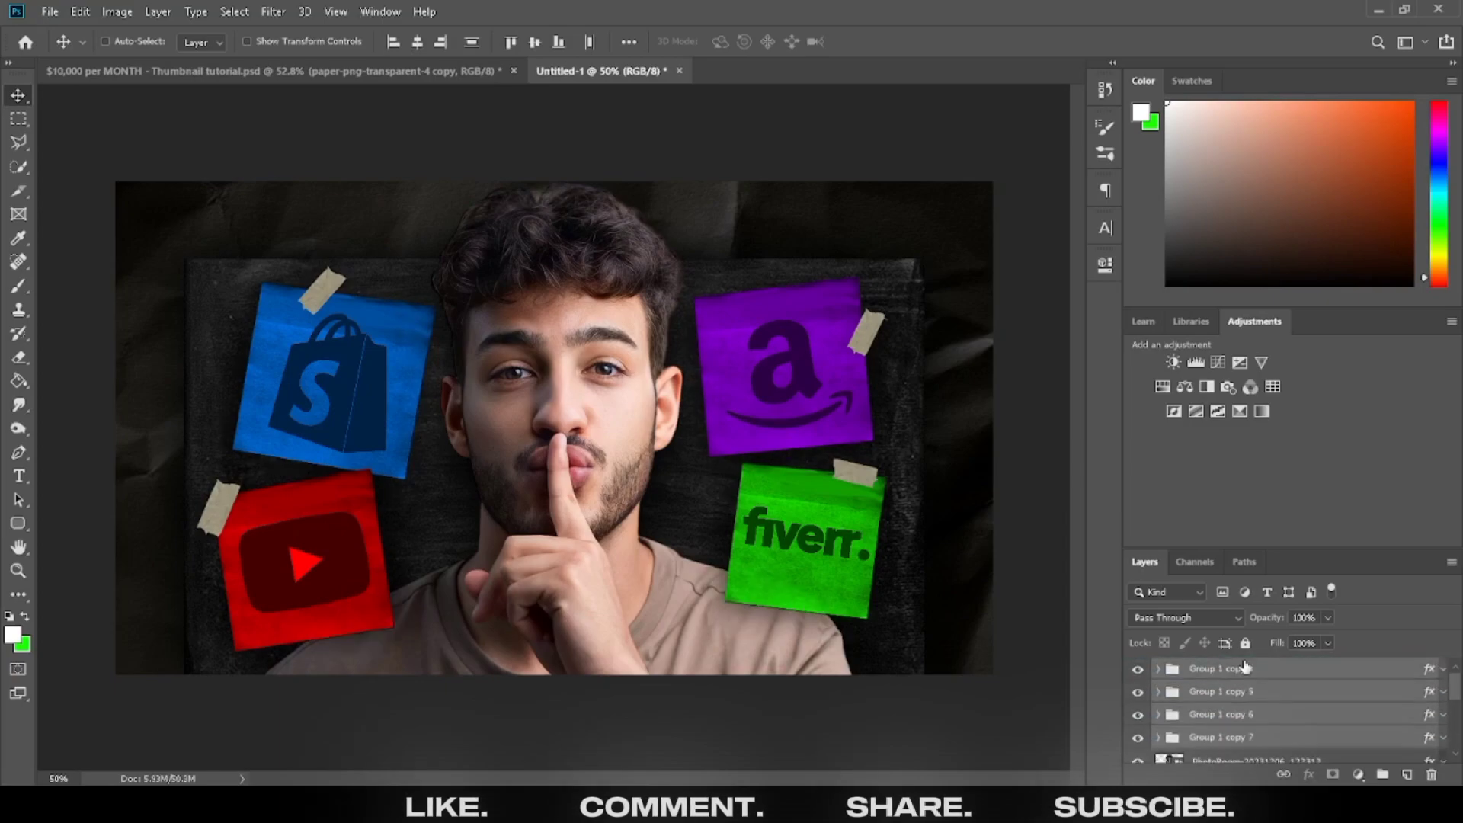
{"action": "left_click", "coordinate": [1221, 668]}
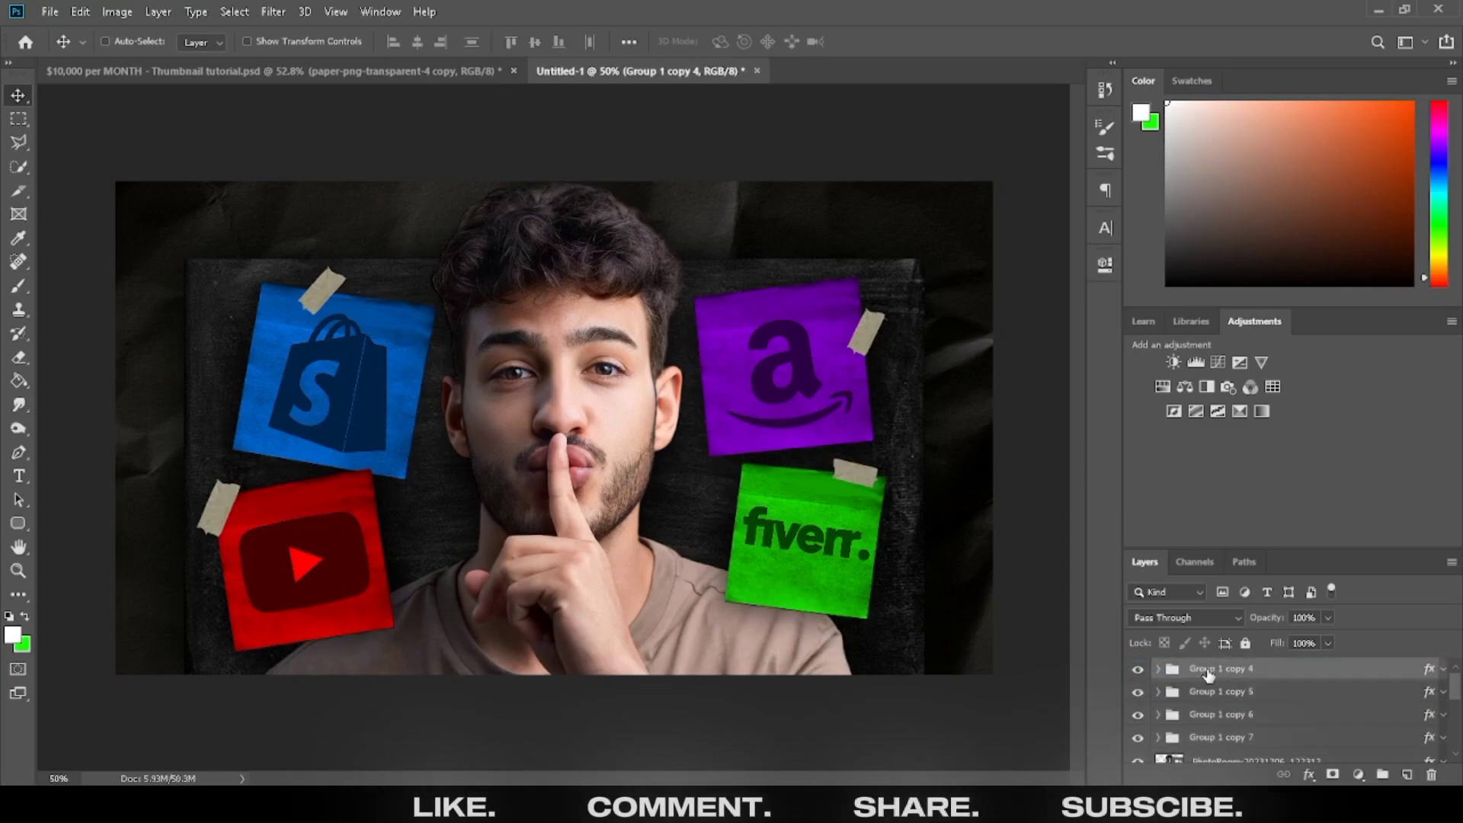
{"action": "right_click", "coordinate": [1220, 668]}
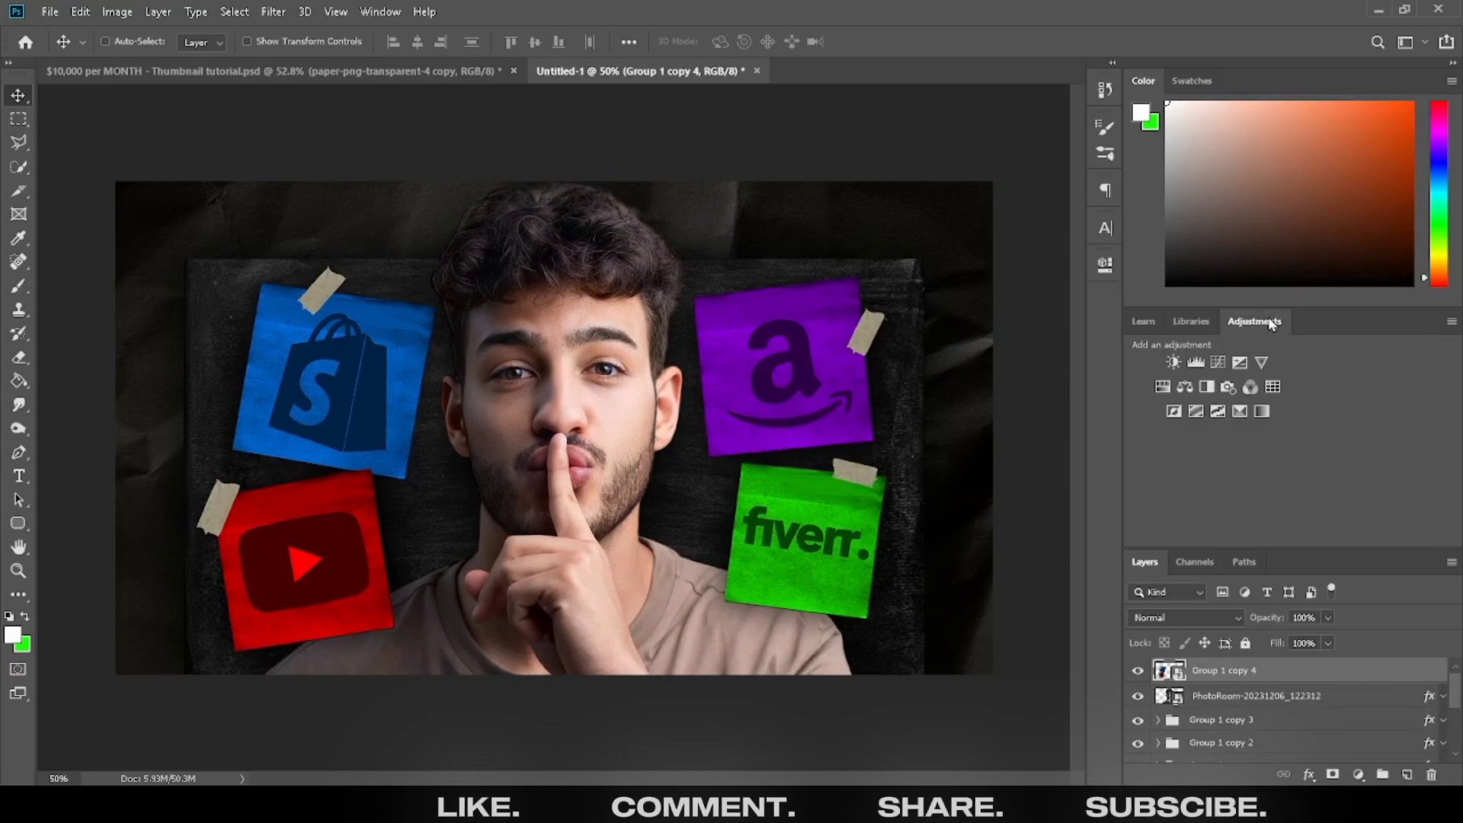
{"action": "left_click", "coordinate": [1184, 616]}
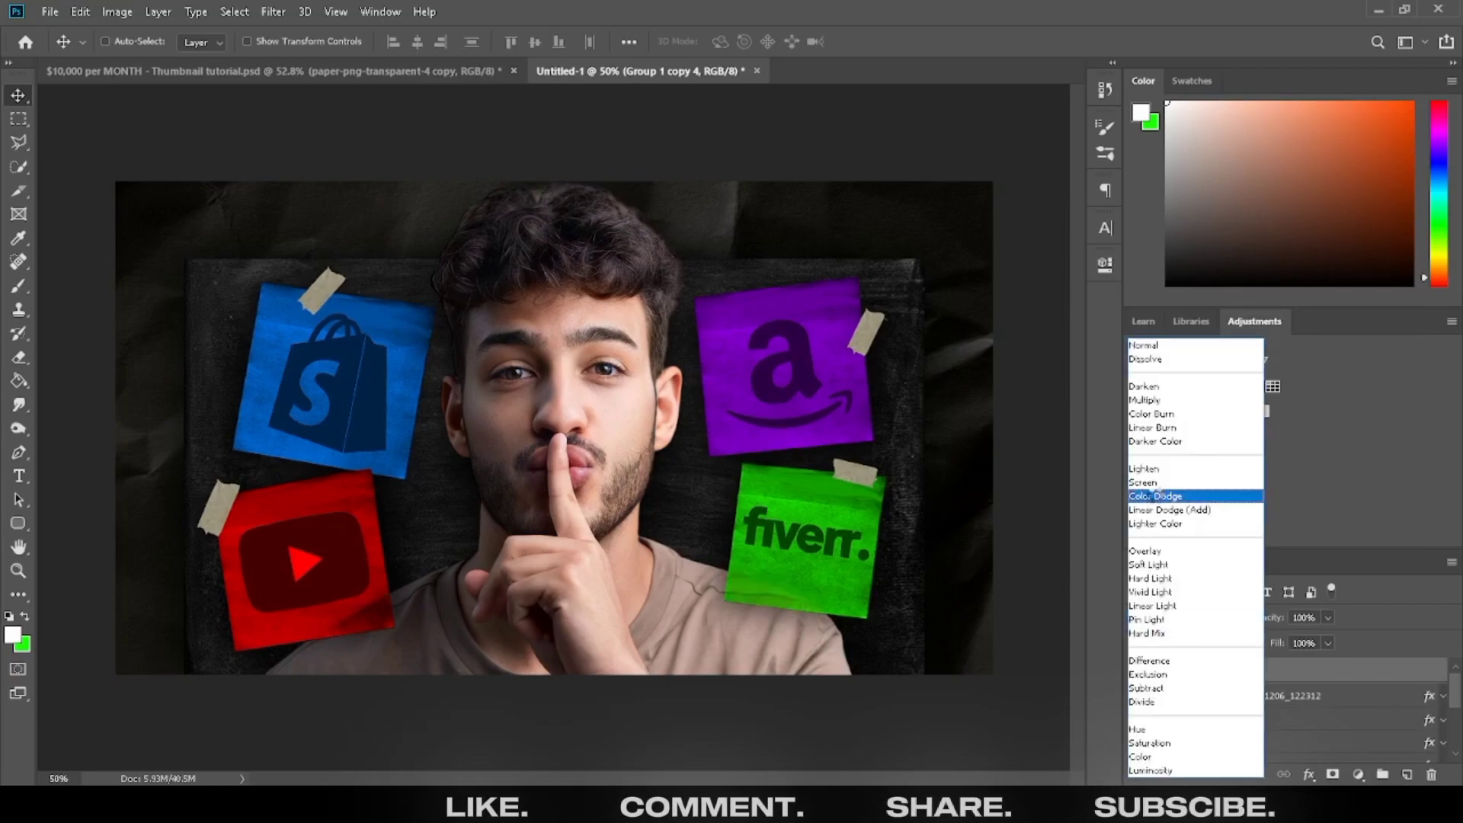
{"action": "left_click", "coordinate": [1142, 481]}
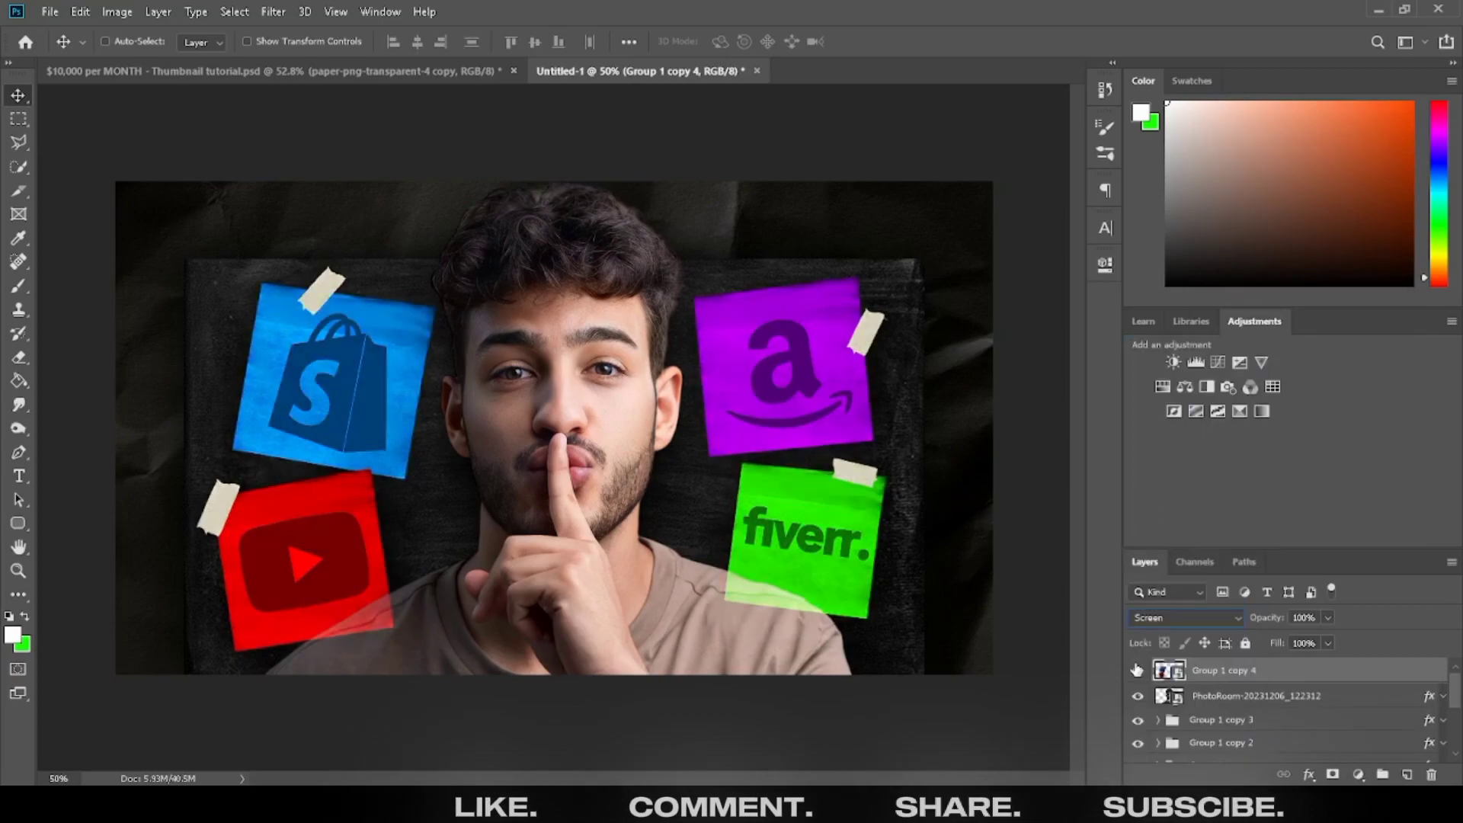
{"action": "left_click", "coordinate": [273, 11]}
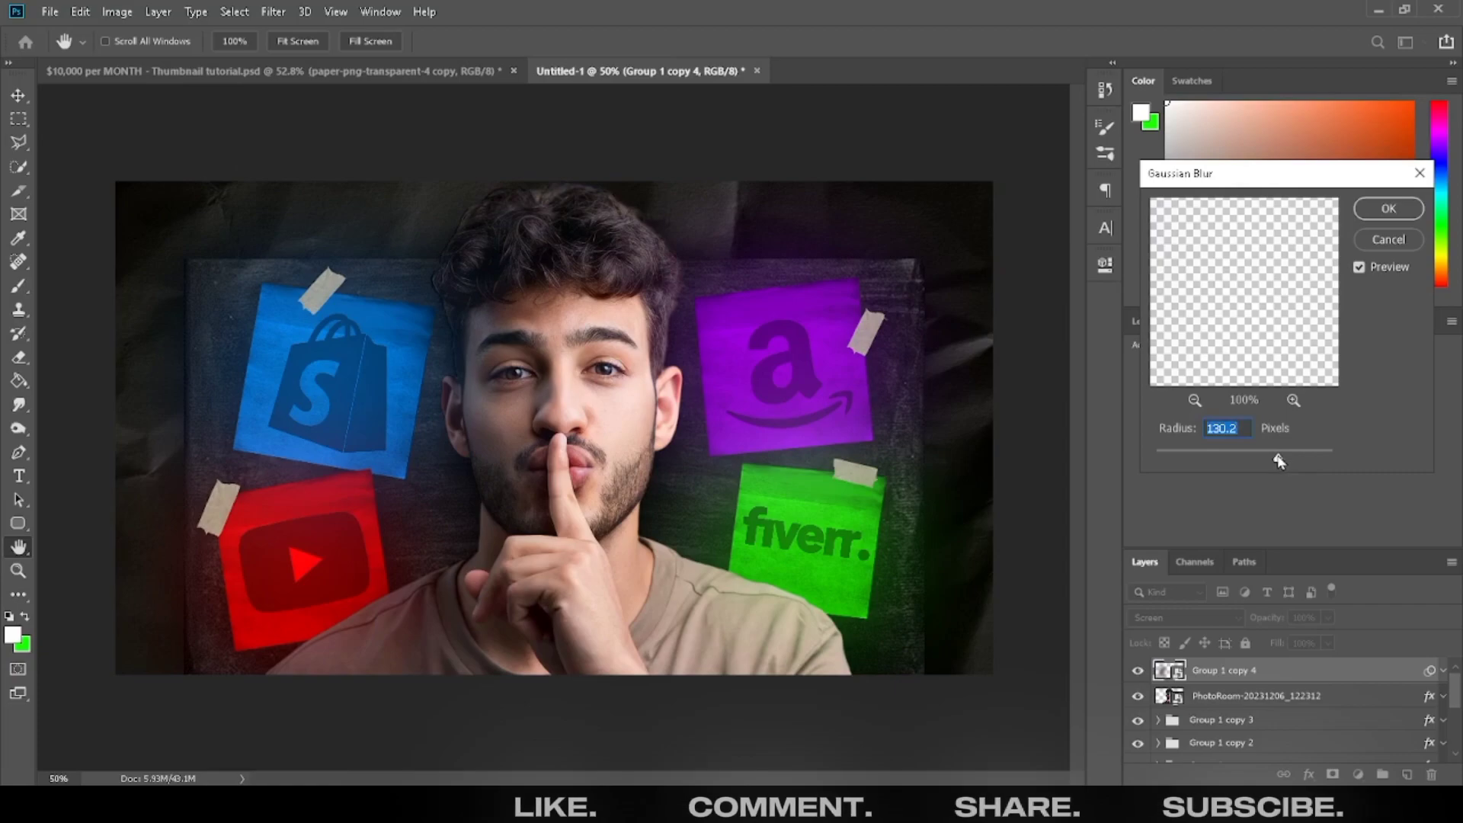
{"action": "mouse_move", "coordinate": [1387, 239]}
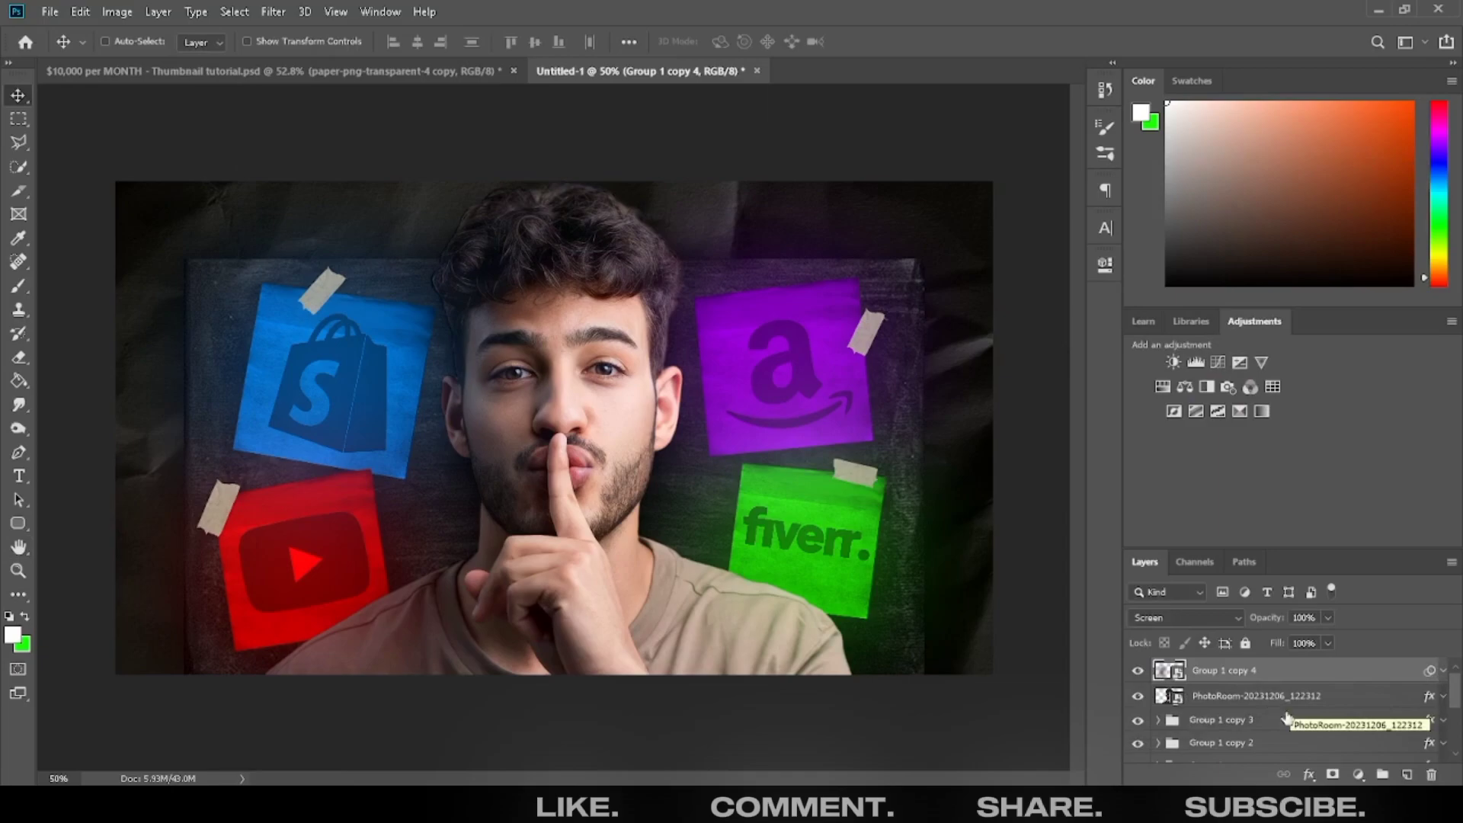
Add a new empty layer above the glow and switch to the Gradient Tool.
{"action": "left_click", "coordinate": [1404, 774]}
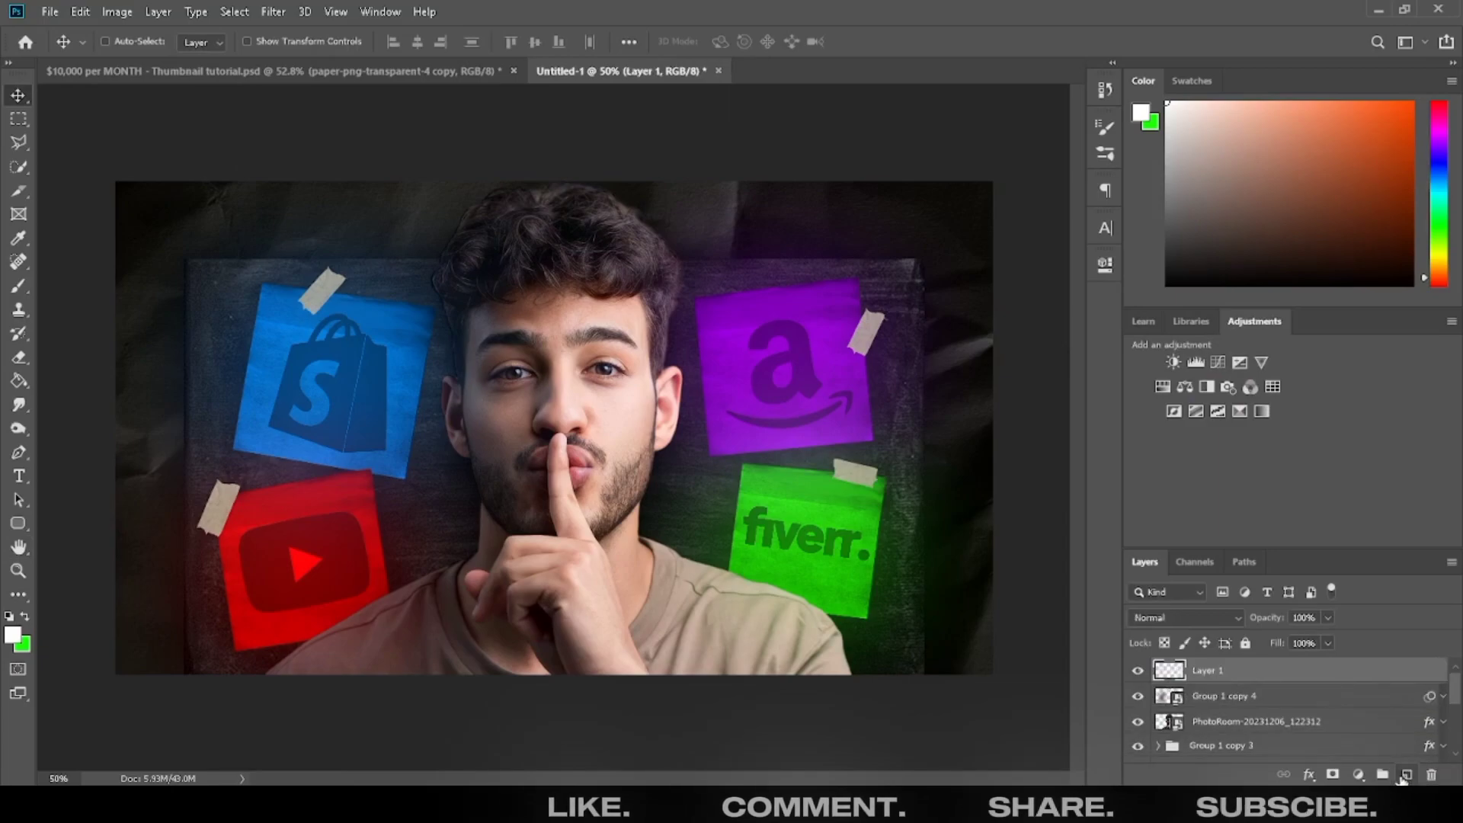
{"action": "left_click", "coordinate": [17, 380]}
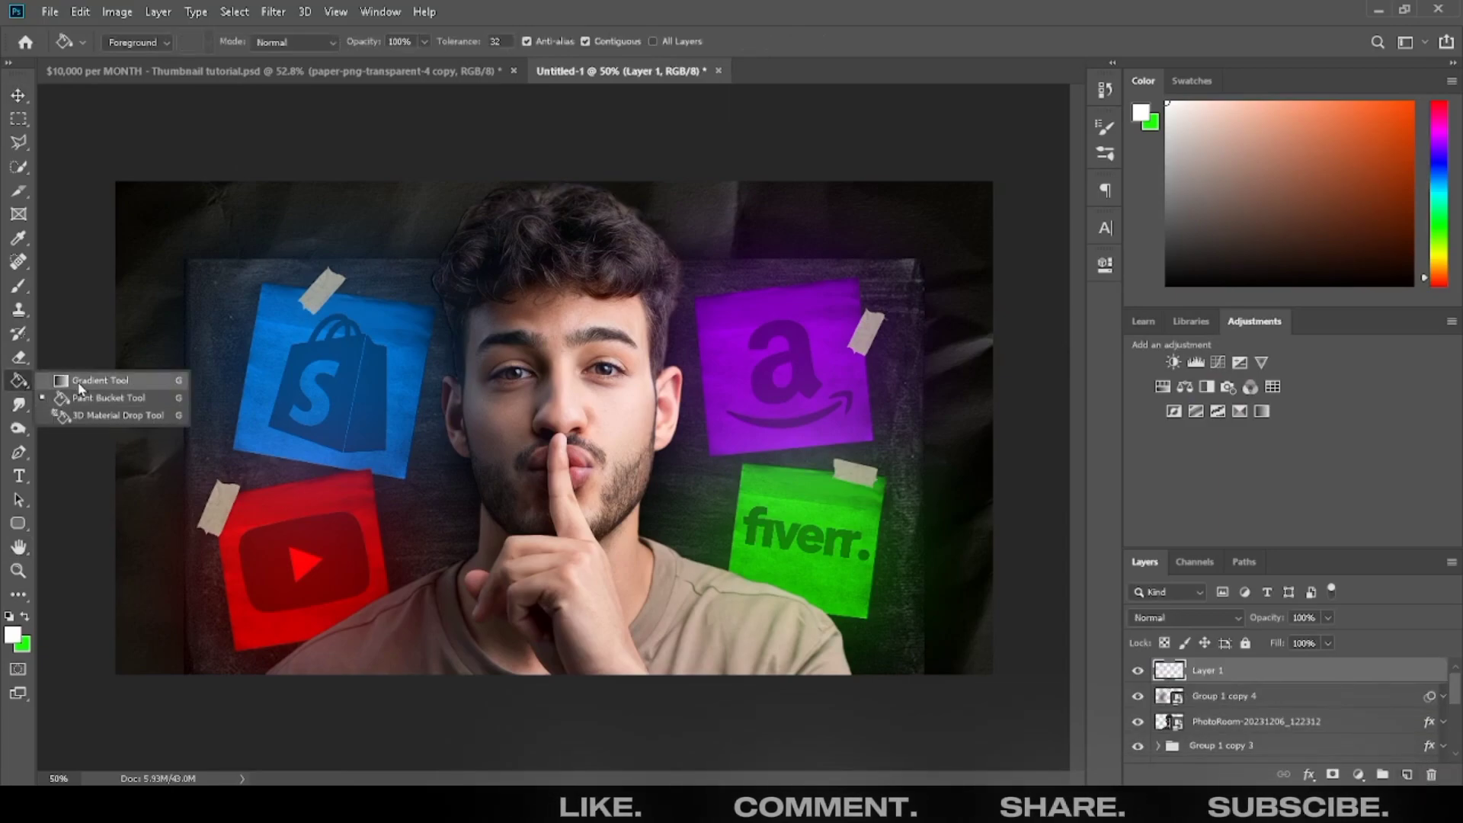
{"action": "left_click", "coordinate": [96, 379]}
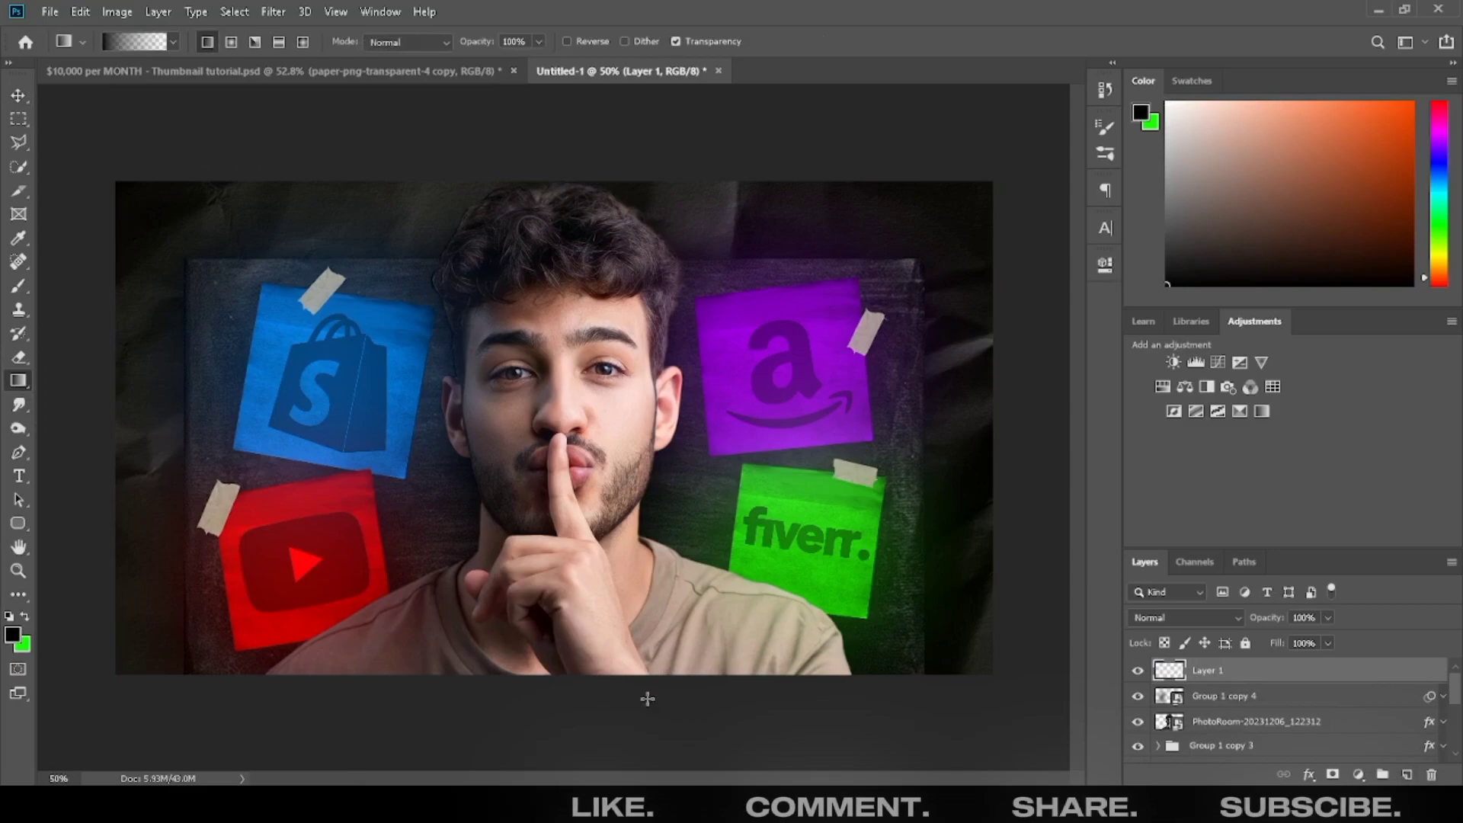
{"action": "mouse_move", "coordinate": [570, 608]}
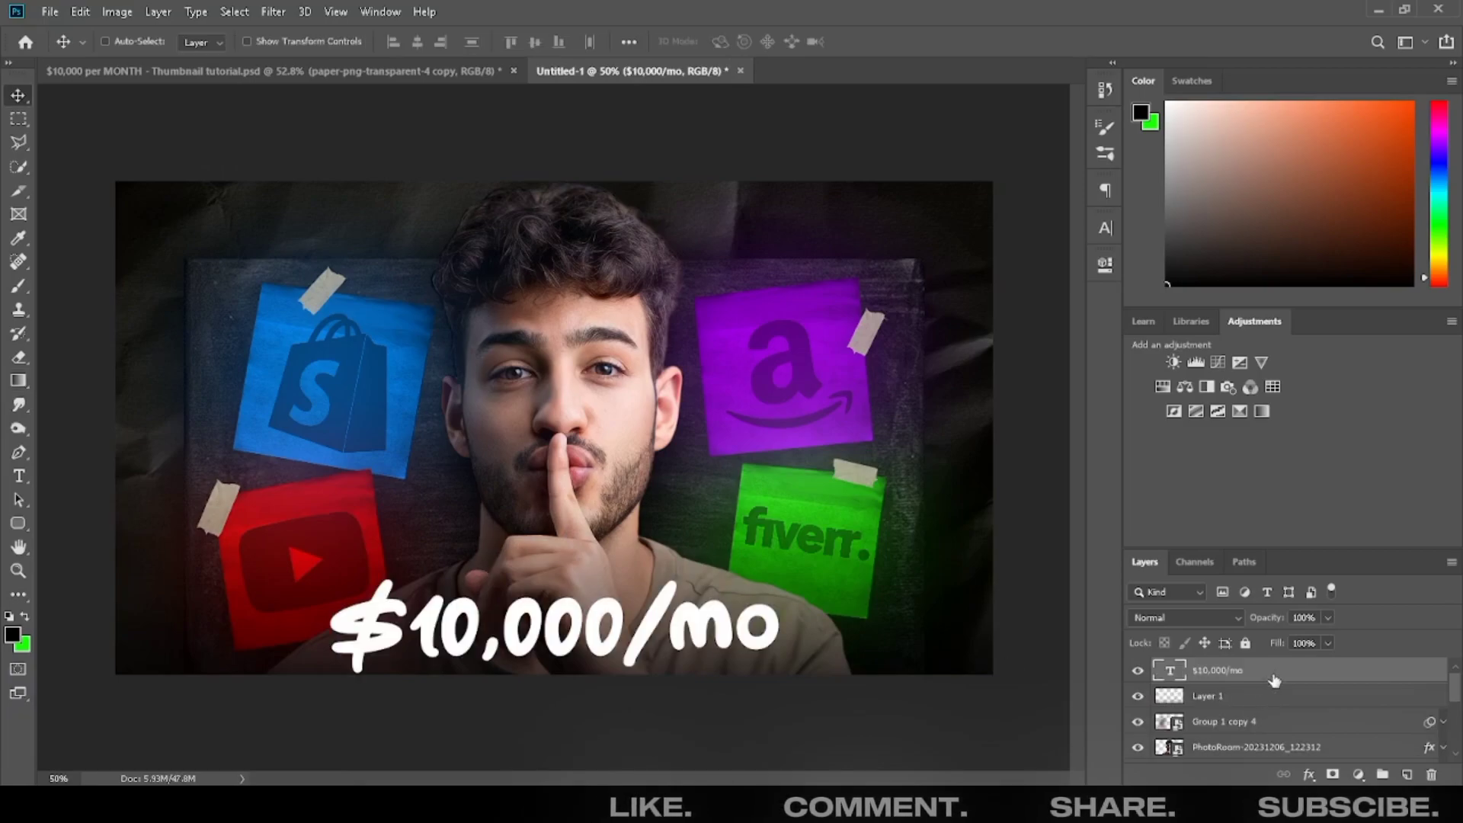
Give the '$10,000/mo' text a white inner glow, gradient overlay and drop shadow.
{"action": "double_click", "coordinate": [1214, 669]}
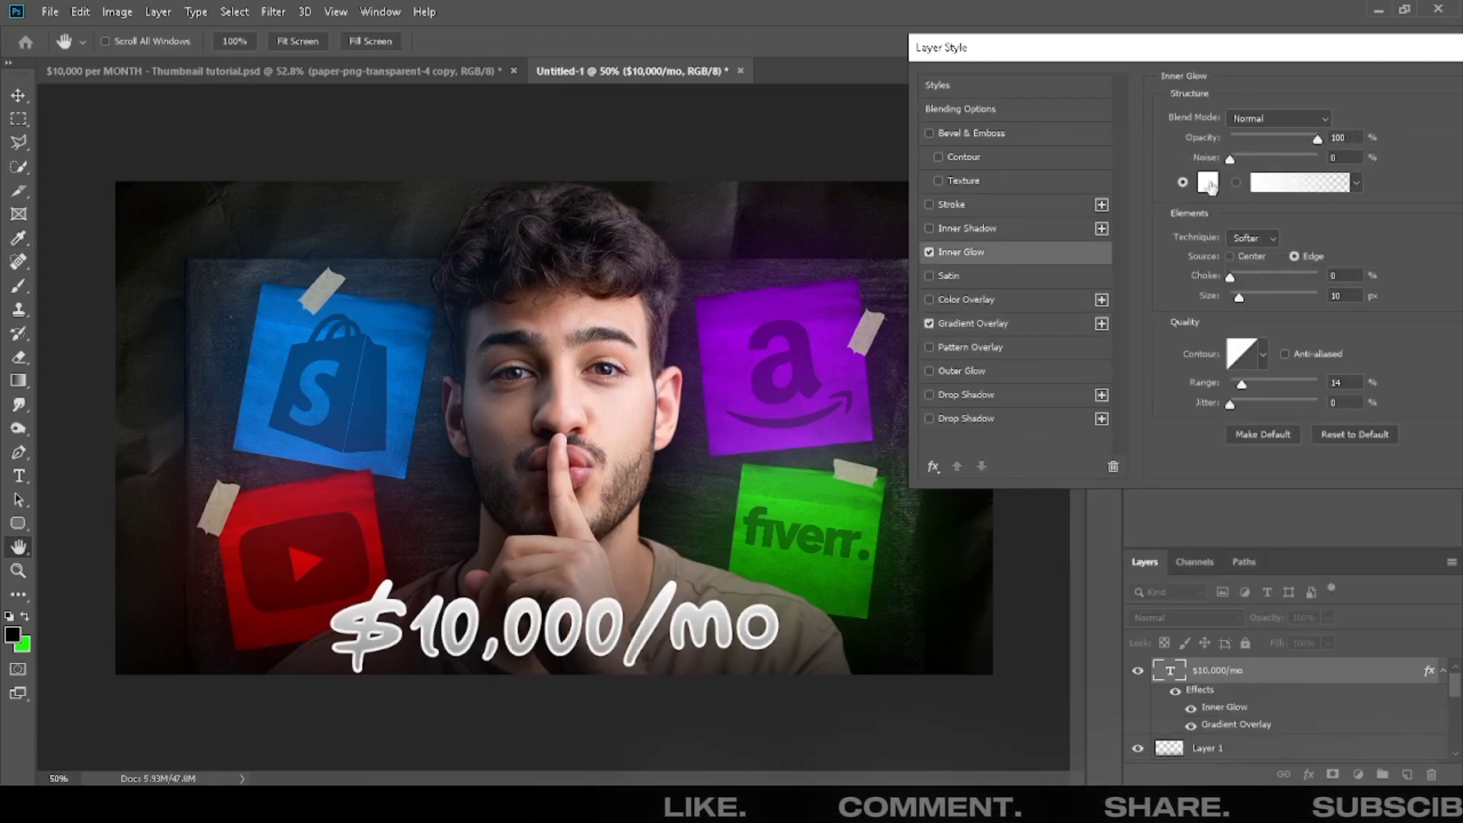
{"action": "left_click", "coordinate": [1183, 182]}
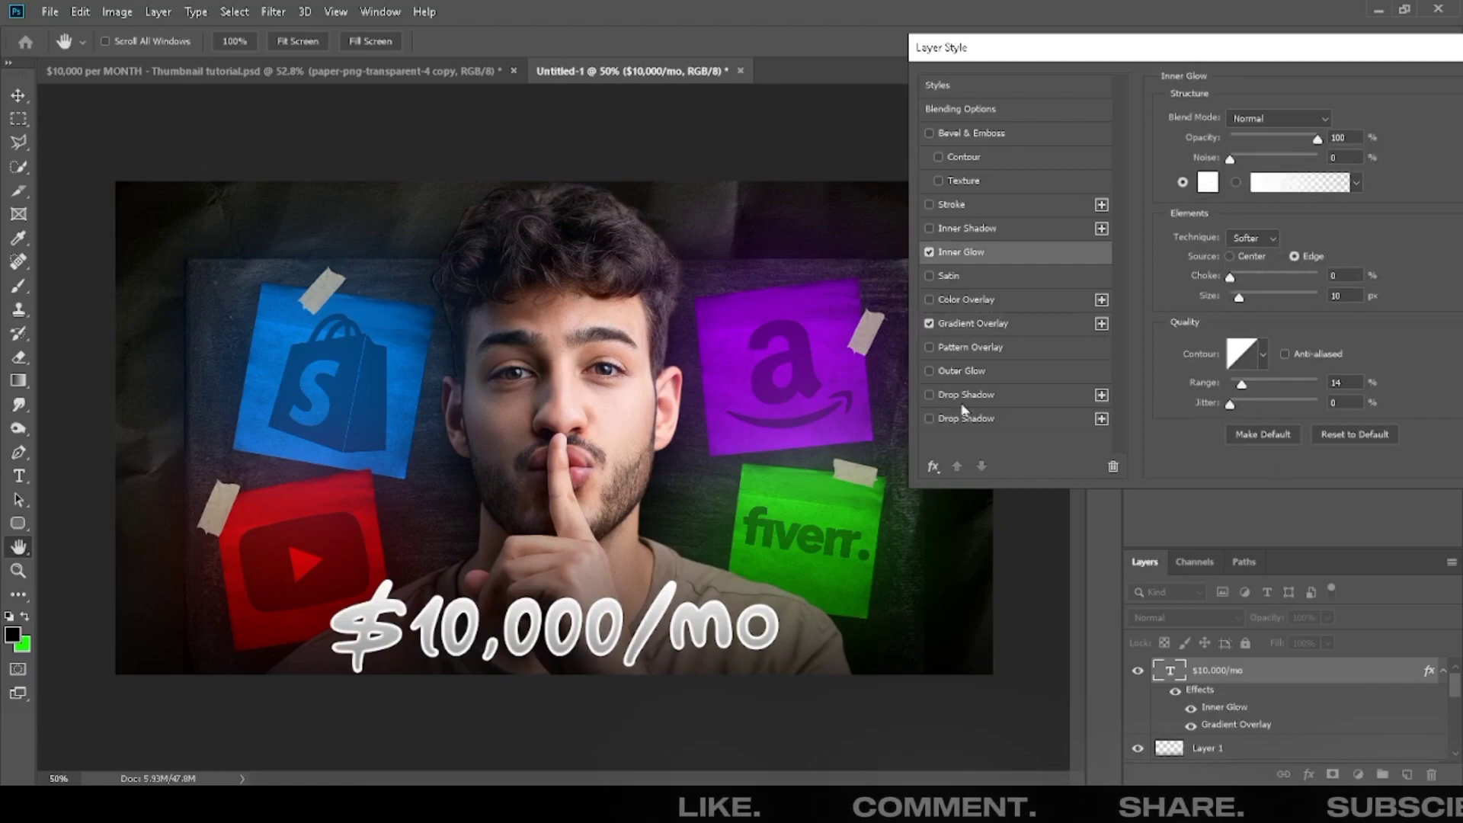
{"action": "left_click", "coordinate": [928, 394]}
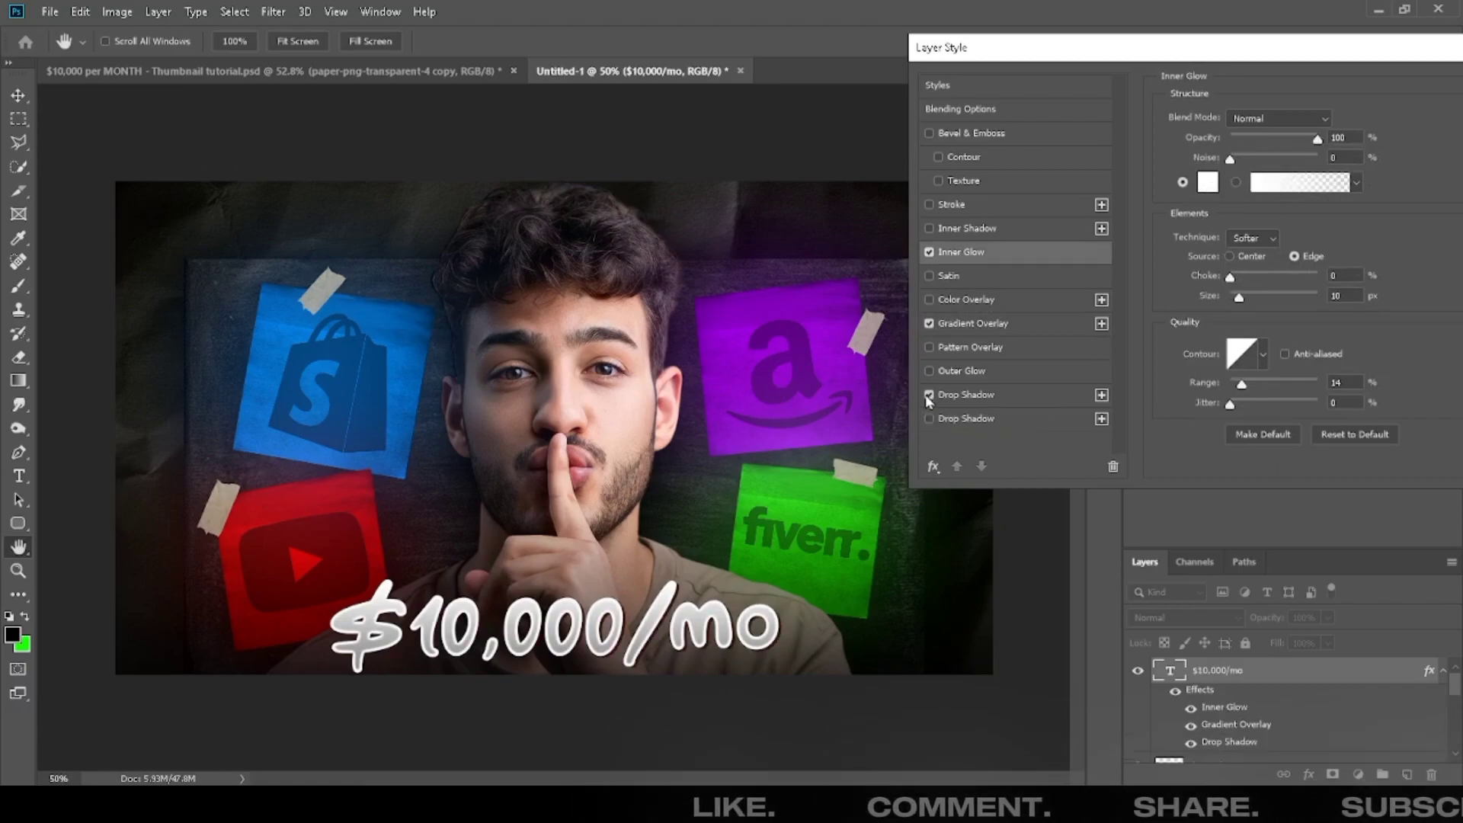
{"action": "left_click", "coordinate": [1350, 120]}
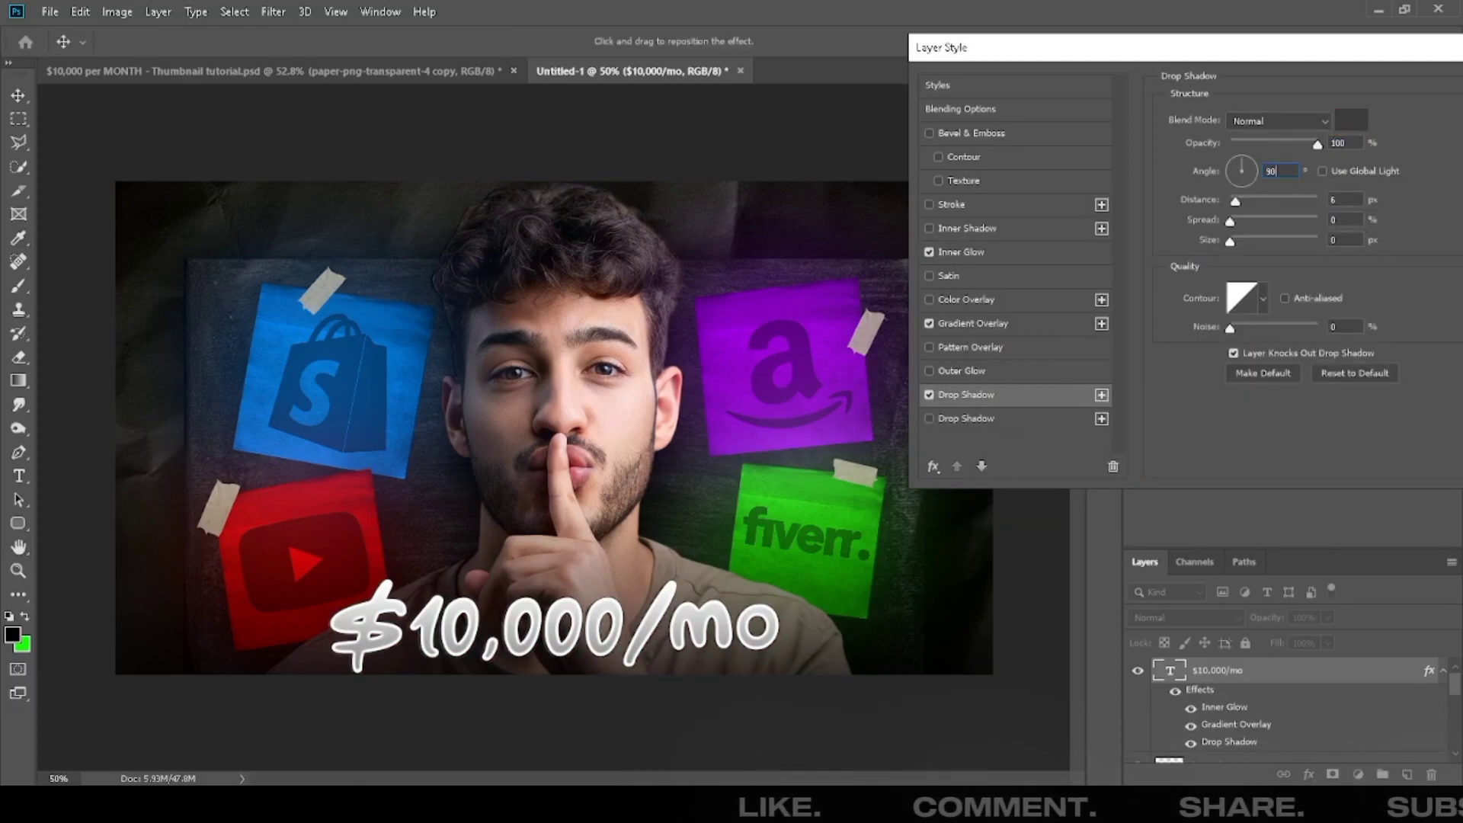
{"action": "left_click", "coordinate": [965, 418]}
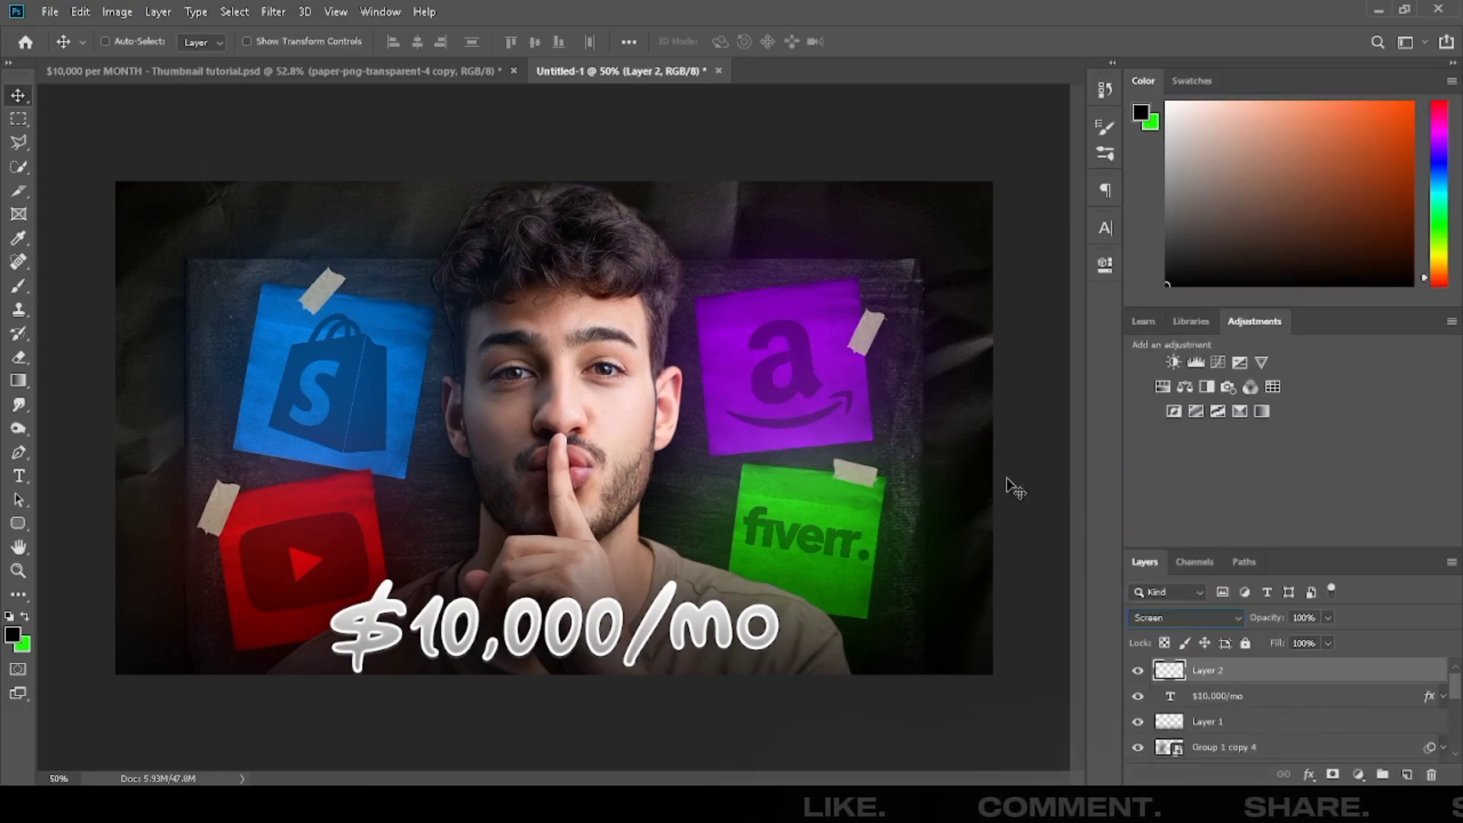
Brush soft white light, erase excess strokes, then stamp all visible layers into one.
{"action": "left_click", "coordinate": [16, 284]}
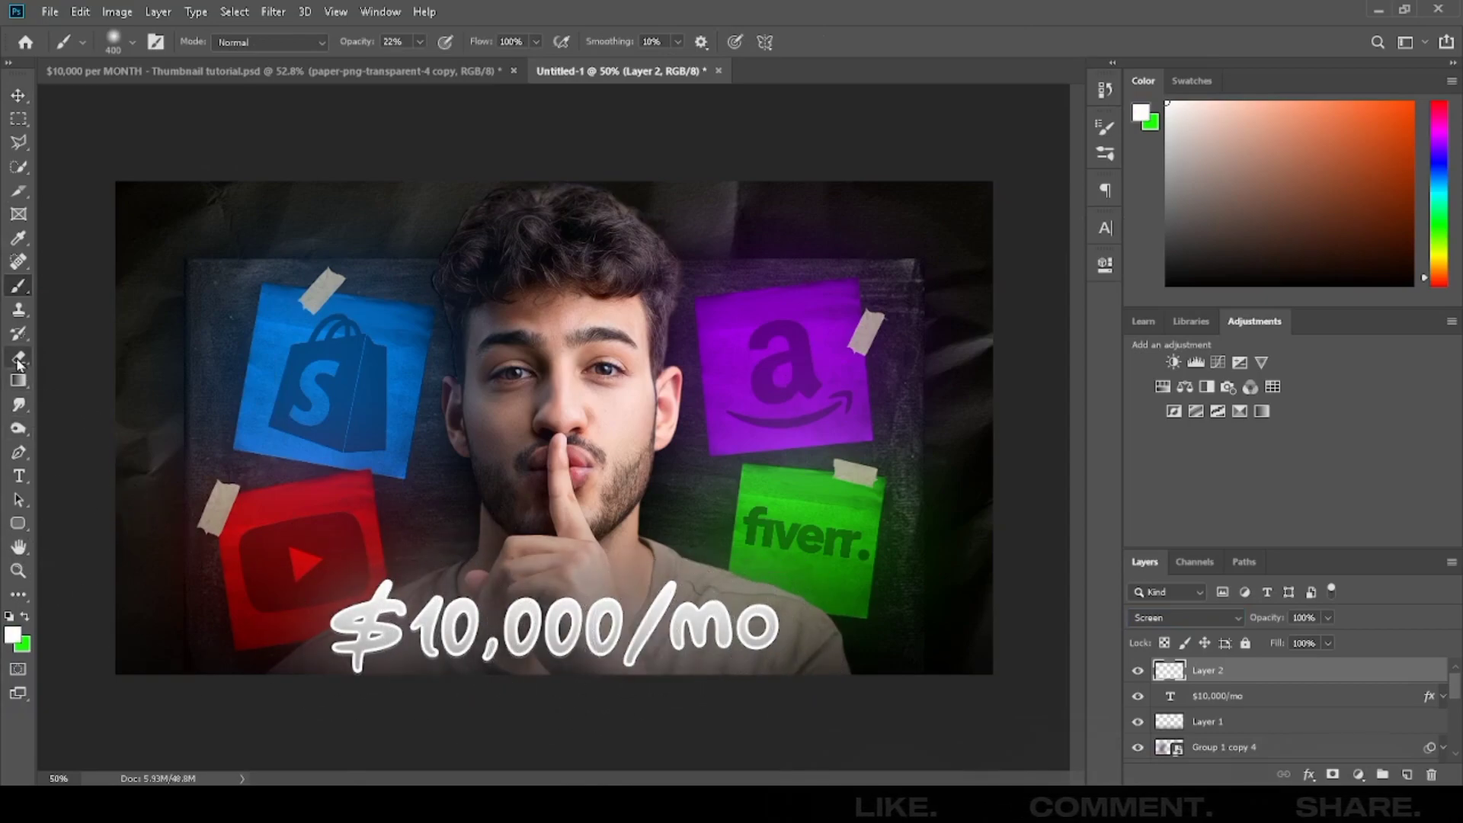
{"action": "left_click", "coordinate": [16, 357]}
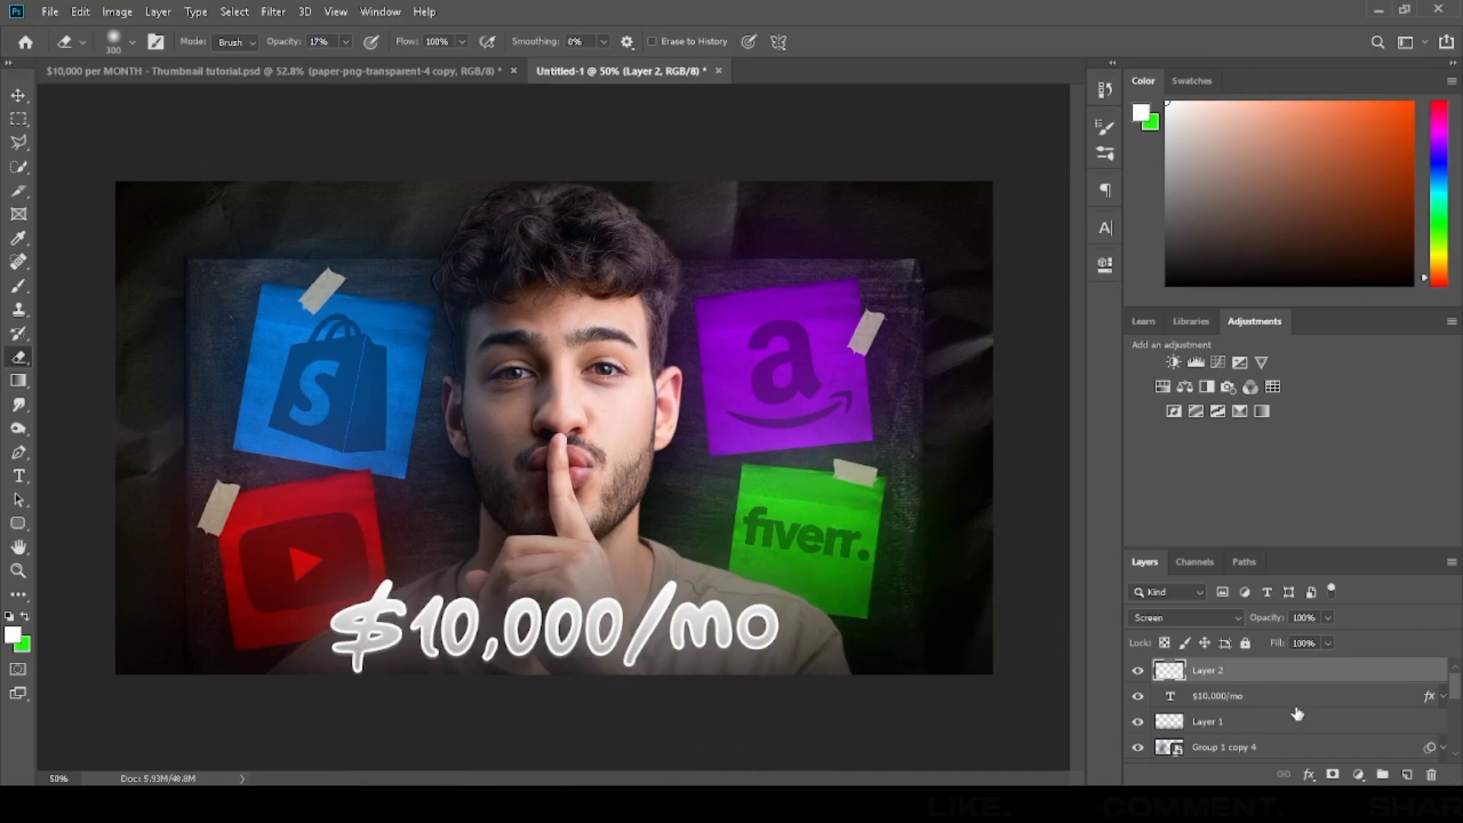
{"action": "left_click", "coordinate": [1381, 773]}
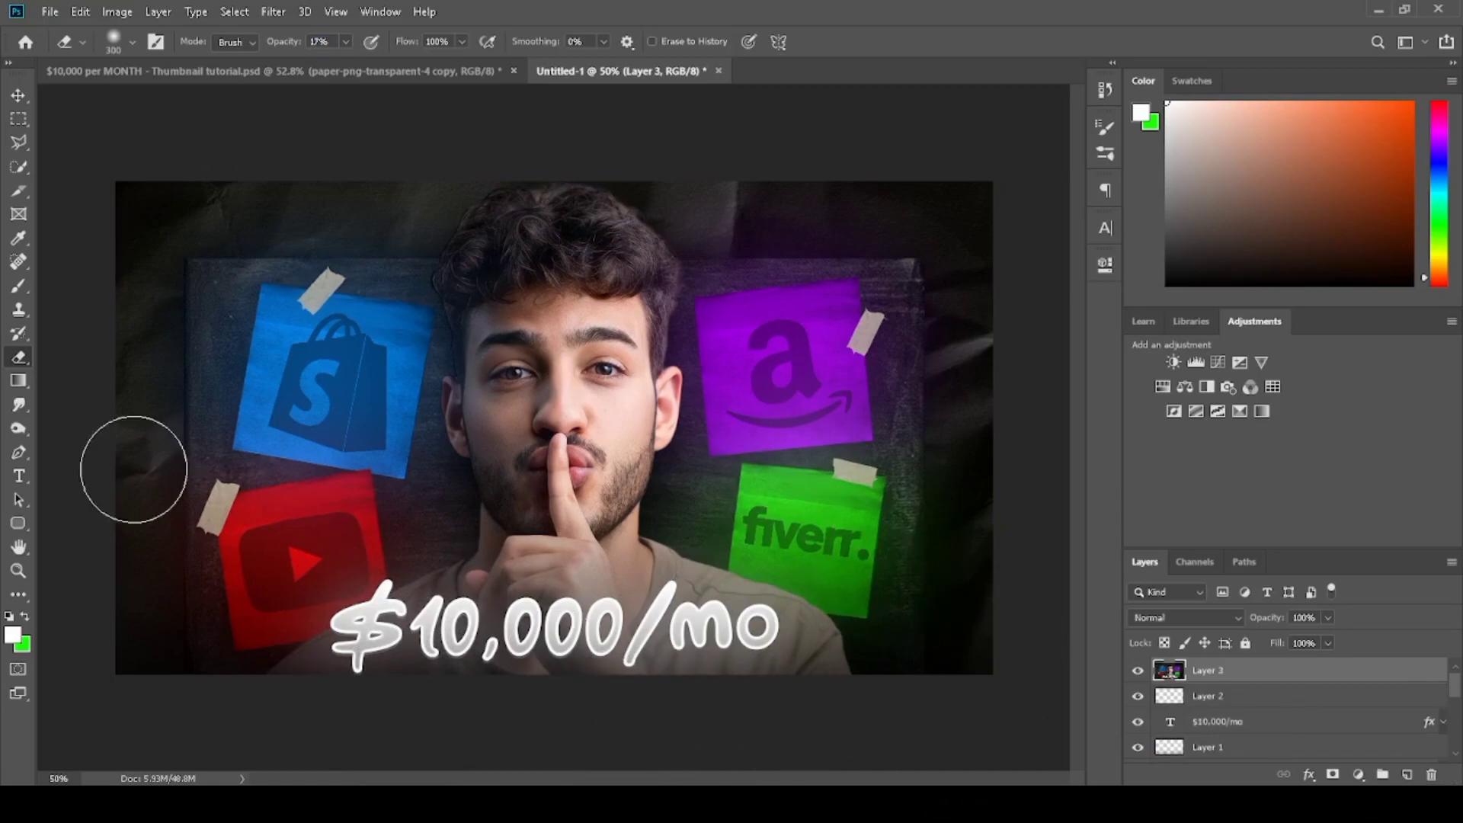